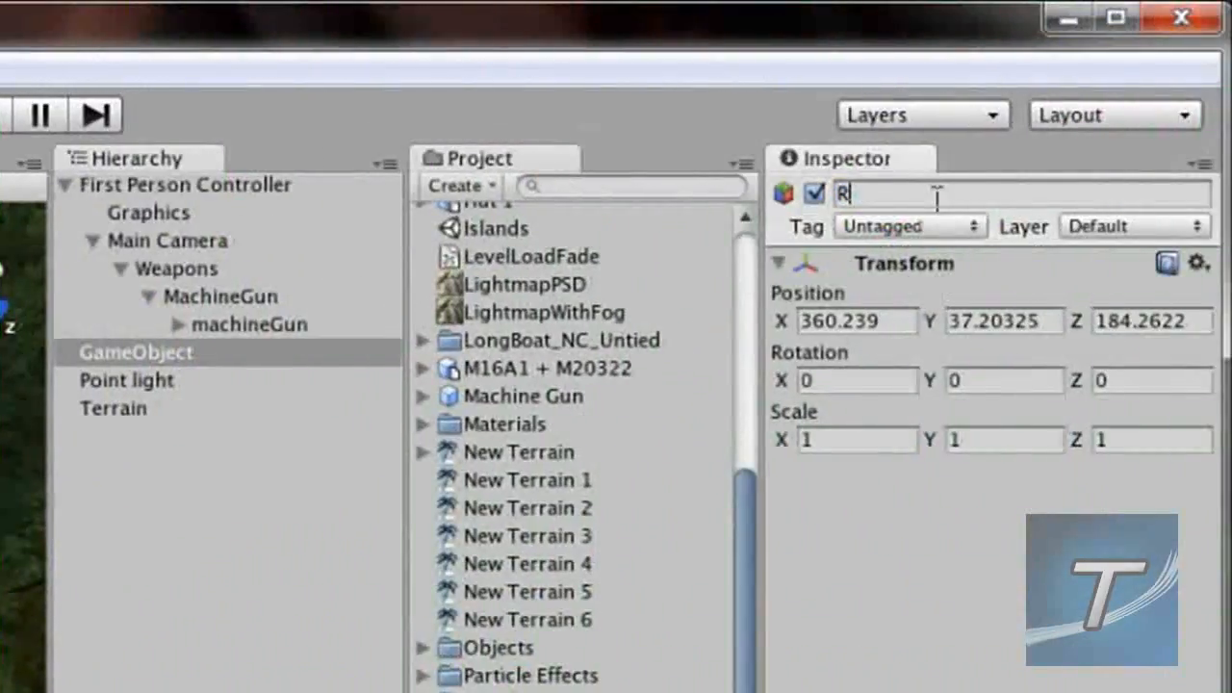
Name the empty object 'Rocket Launcher' and place the rocketLauncher model inside it
text(ocket)
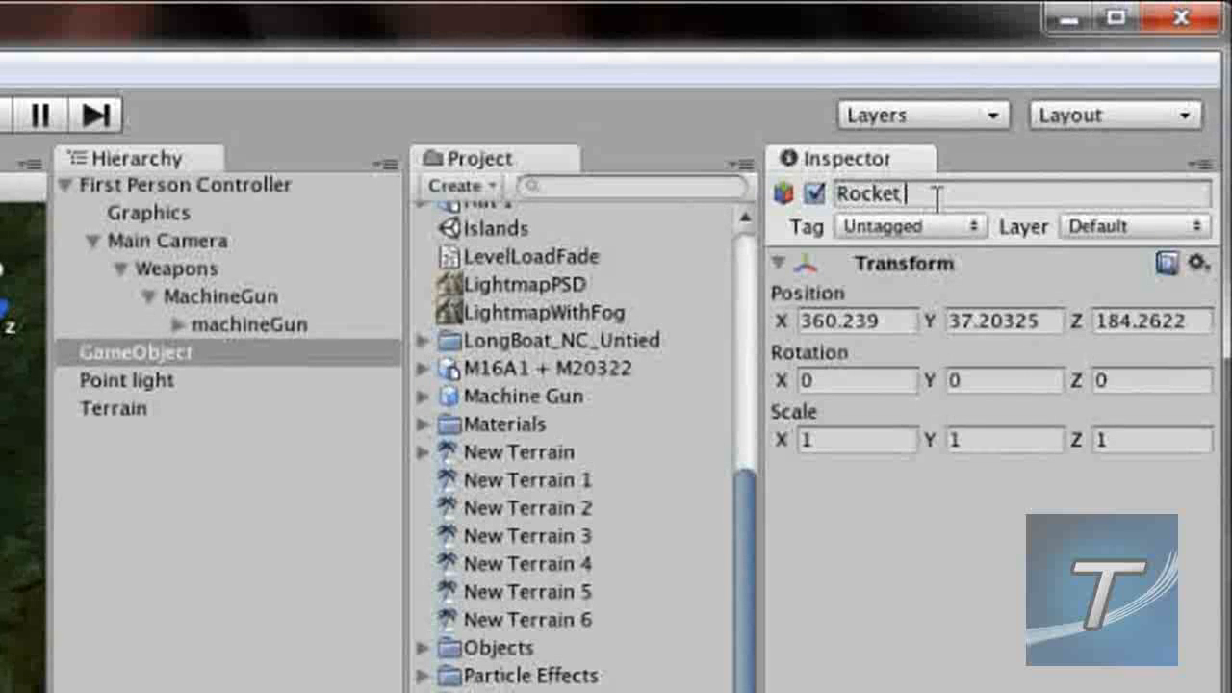
text(Launcher)
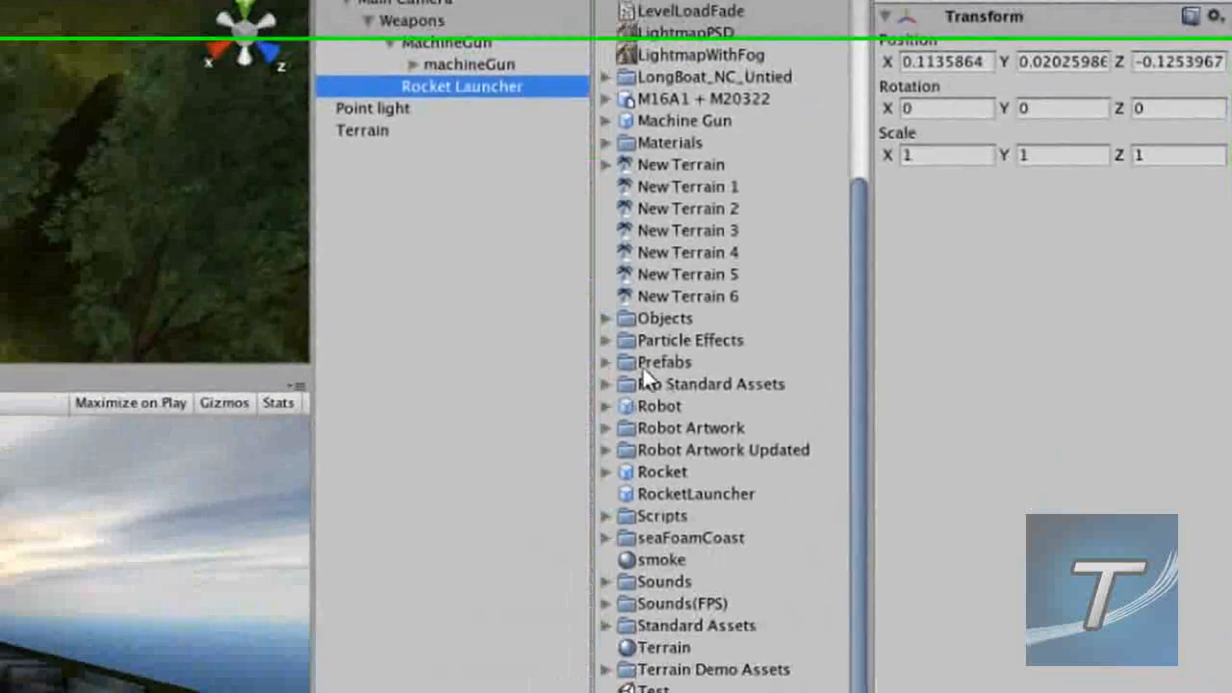
scroll(down, 3)
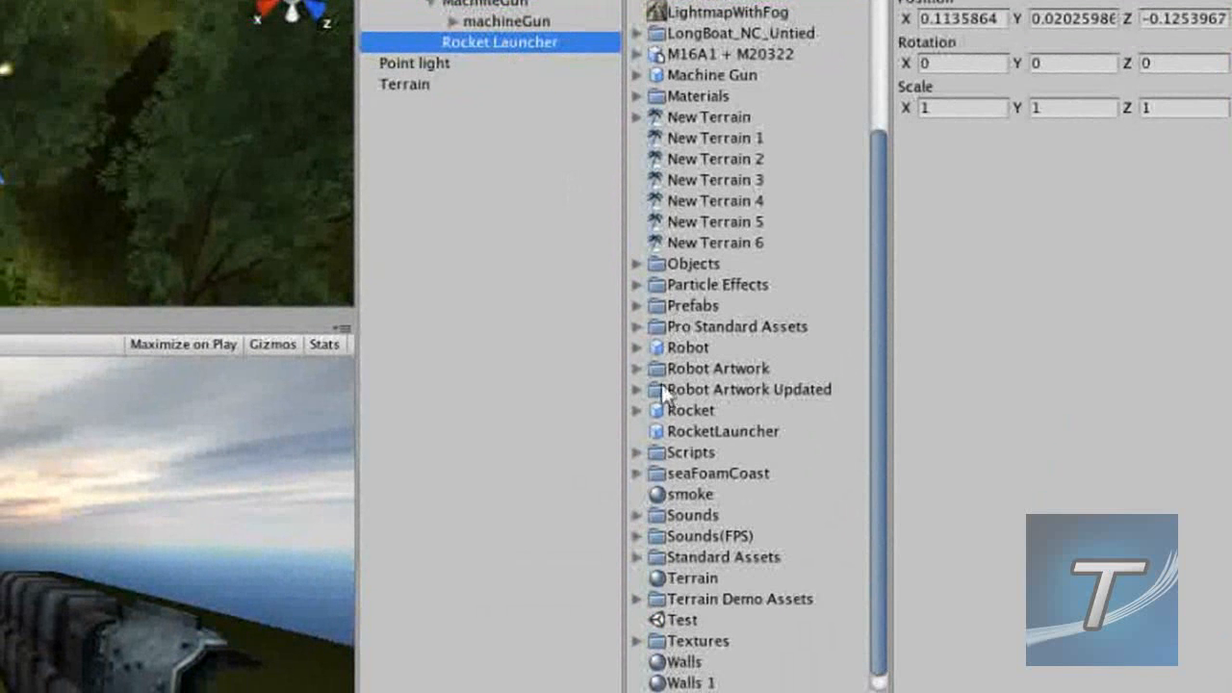
click(637, 263)
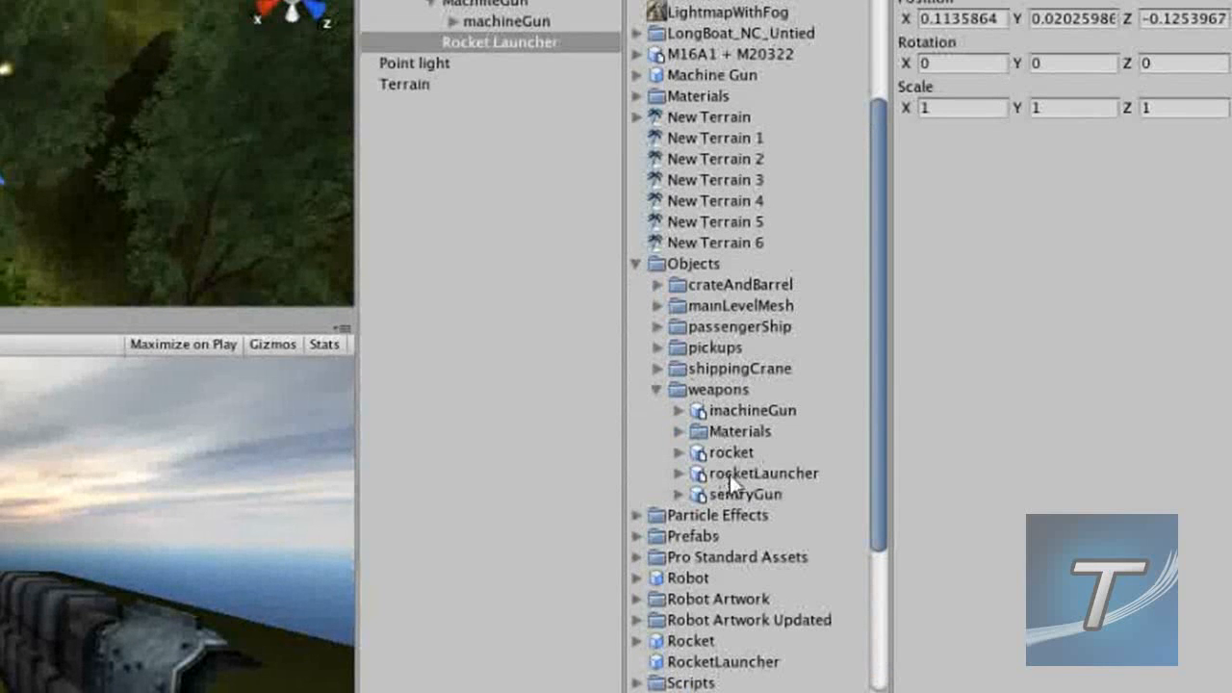
click(500, 42)
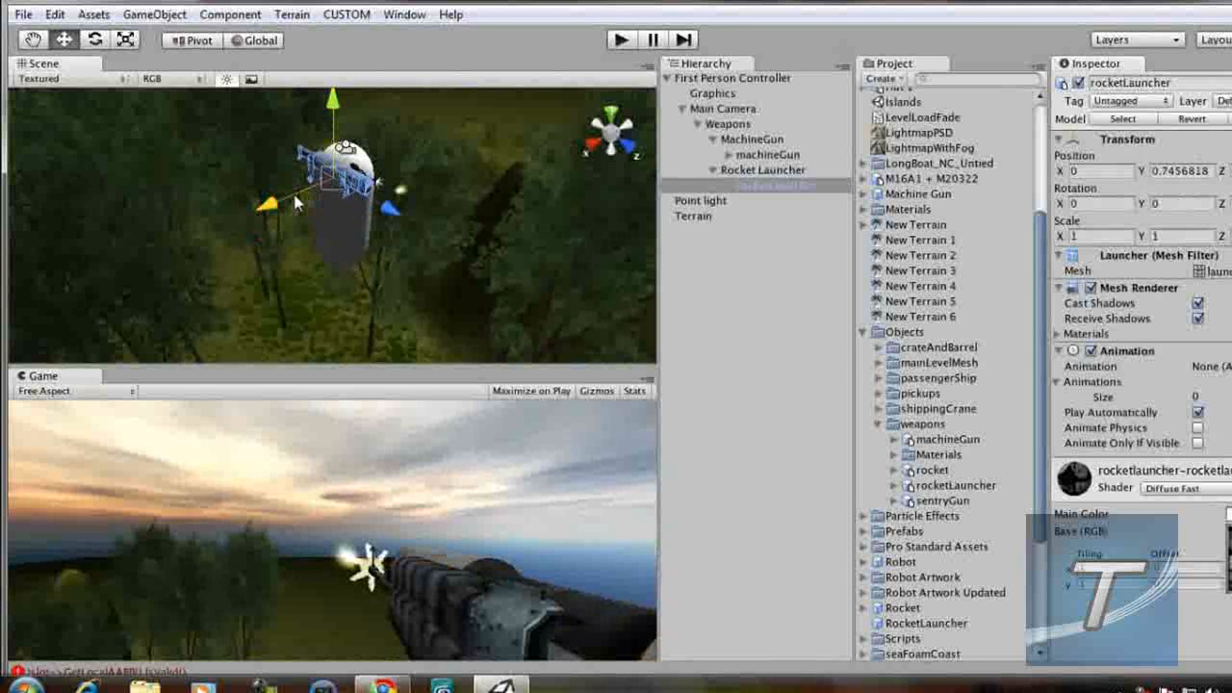
Shift the launcher model slightly sideways and add the rocket model at the Hierarchy root
drag(346, 173, 327, 174)
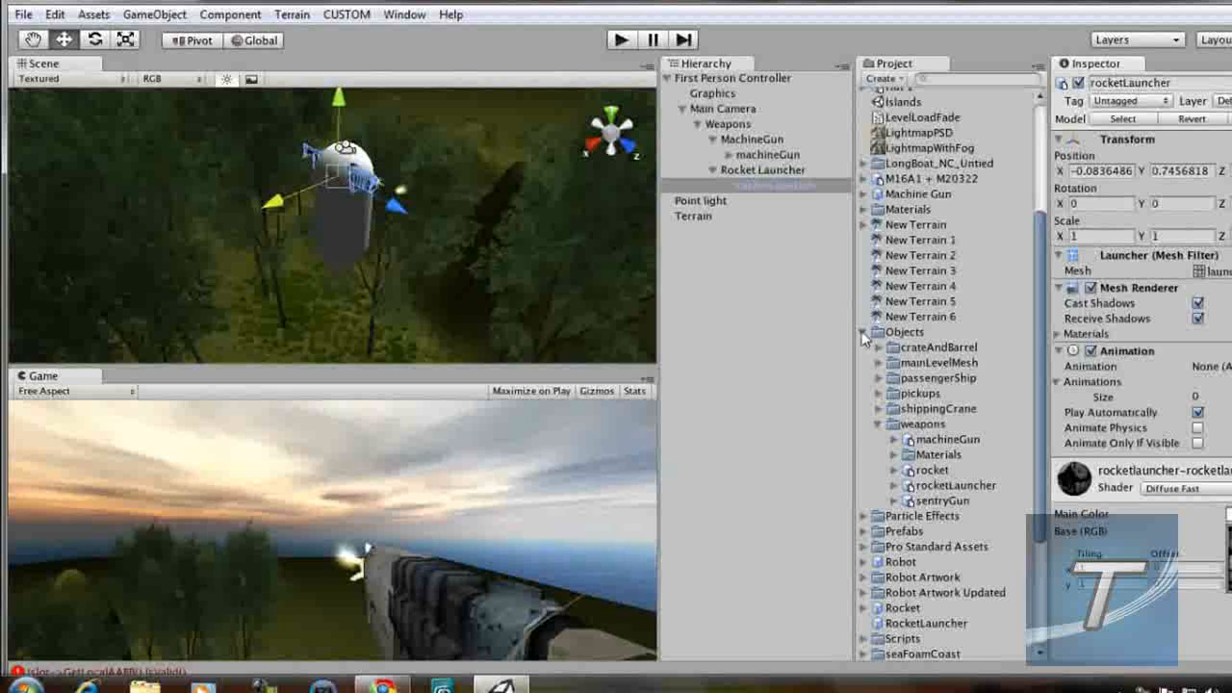
click(865, 331)
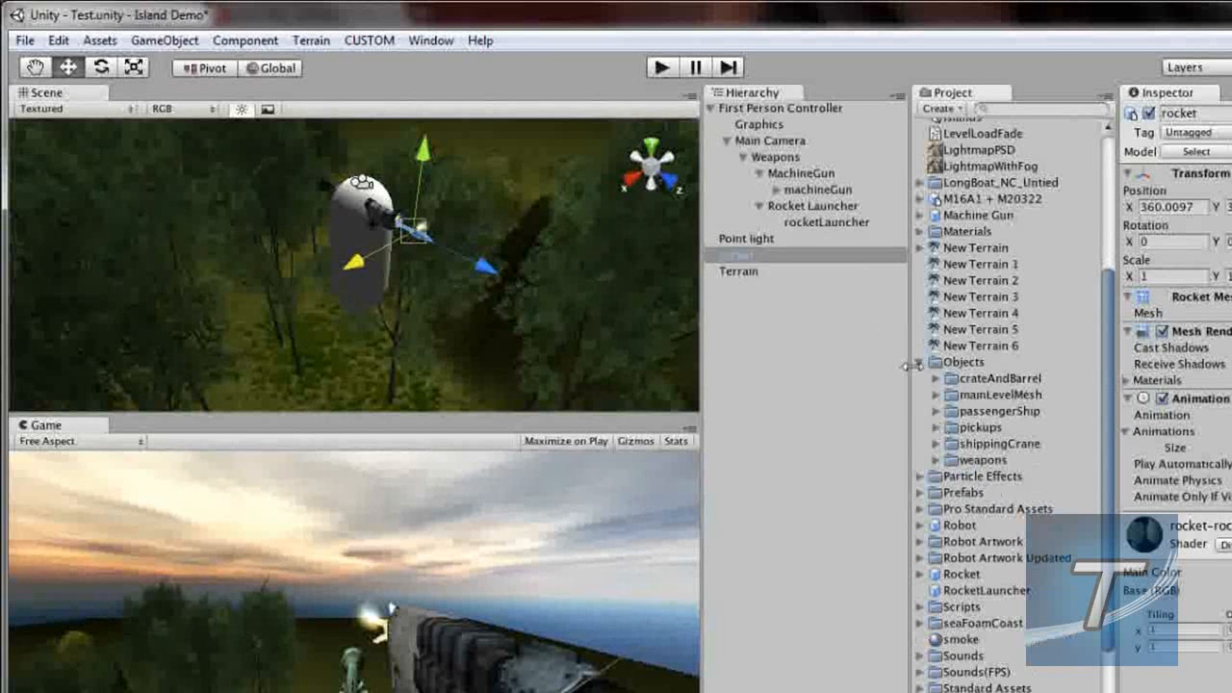
Add a Box Collider to the rocket, accepting the loss of its prefab link
scroll(down, 3)
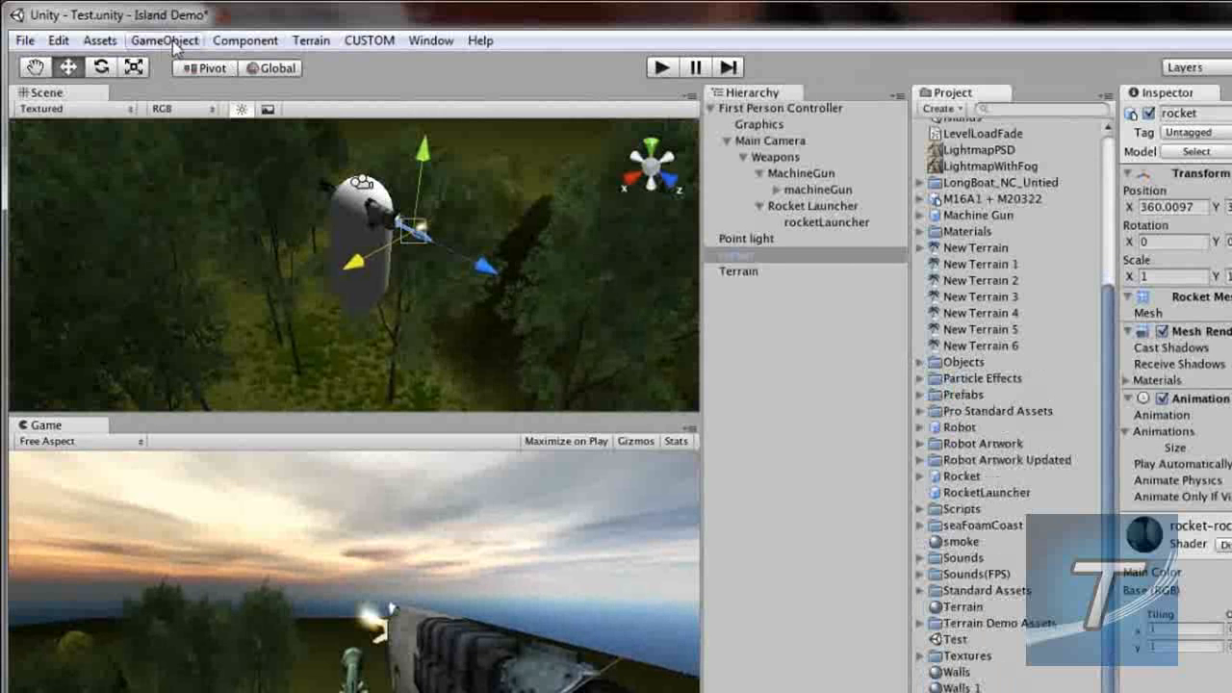
click(164, 40)
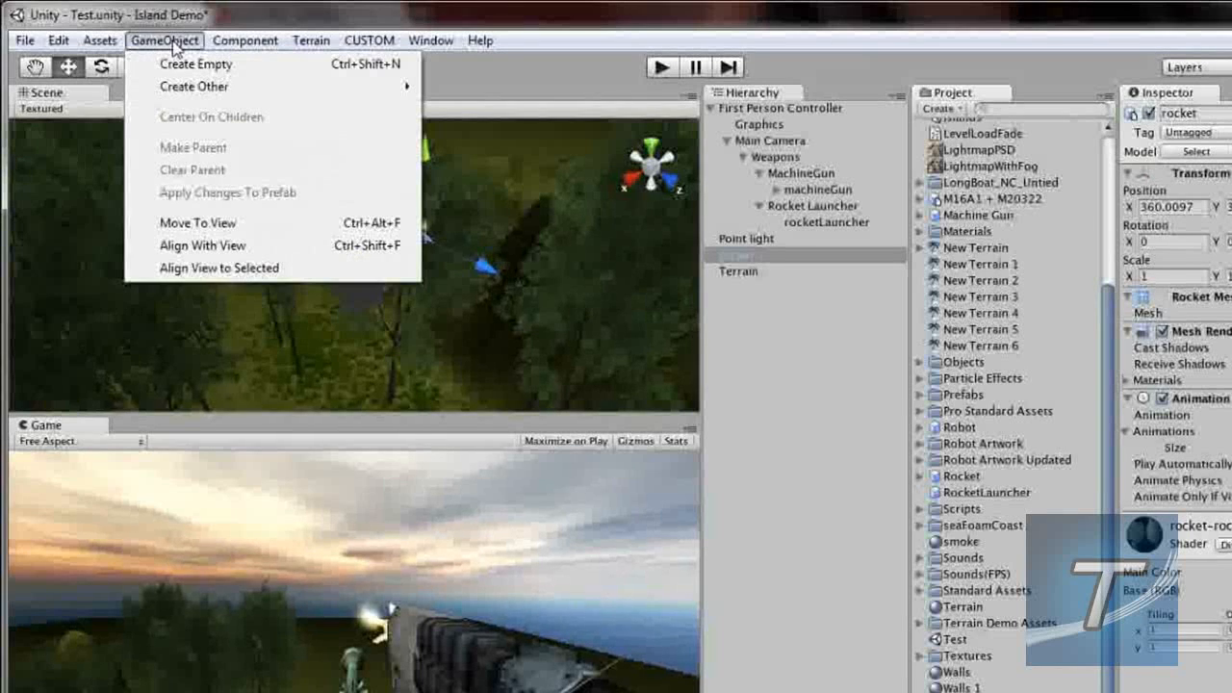
click(246, 41)
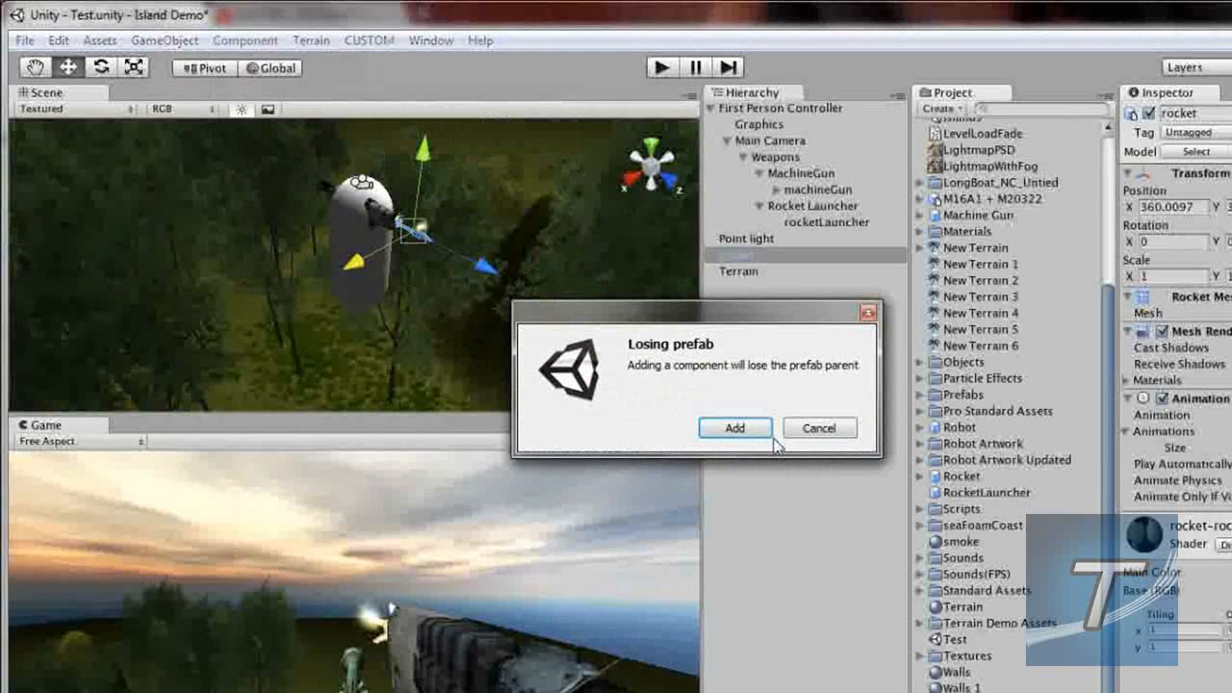
click(734, 427)
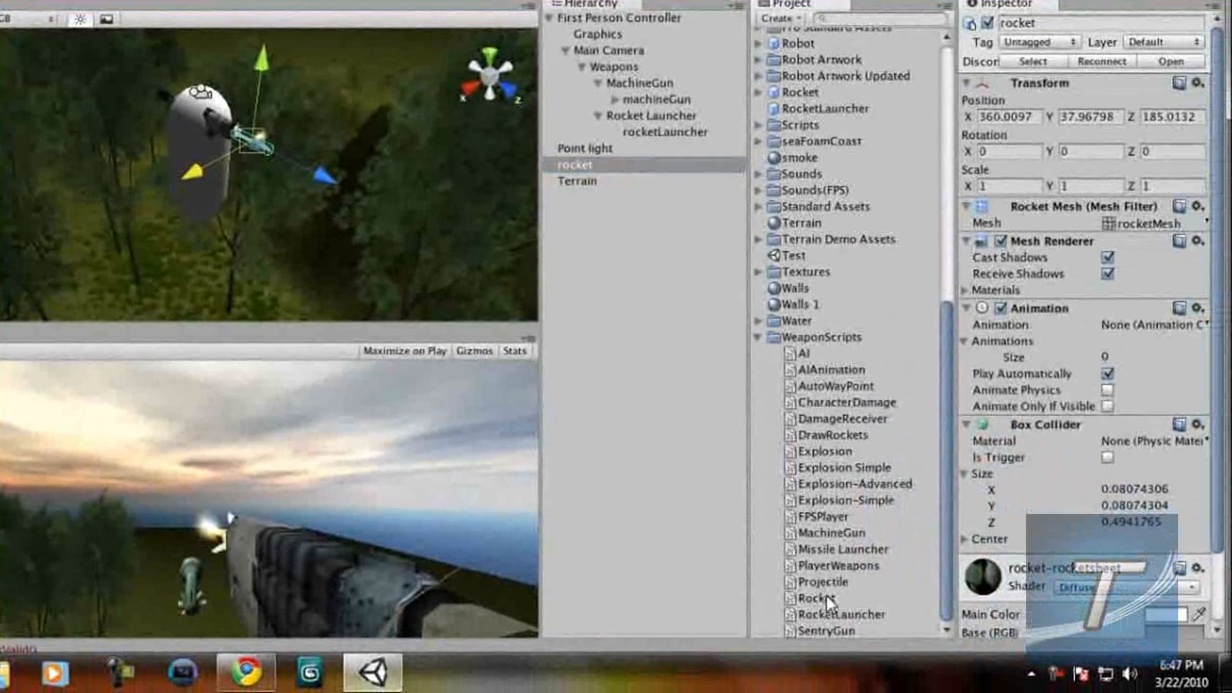
Attach a Rigidbody and the Rocket script to the rocket, with time out 3
click(816, 598)
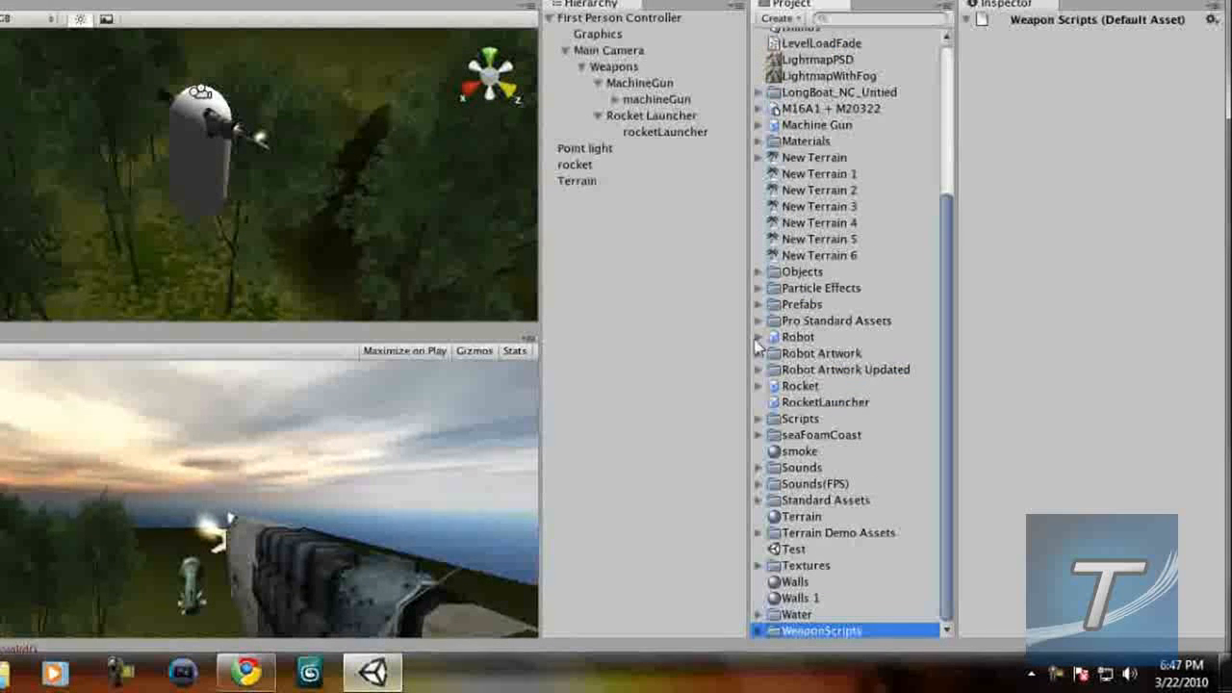
click(245, 39)
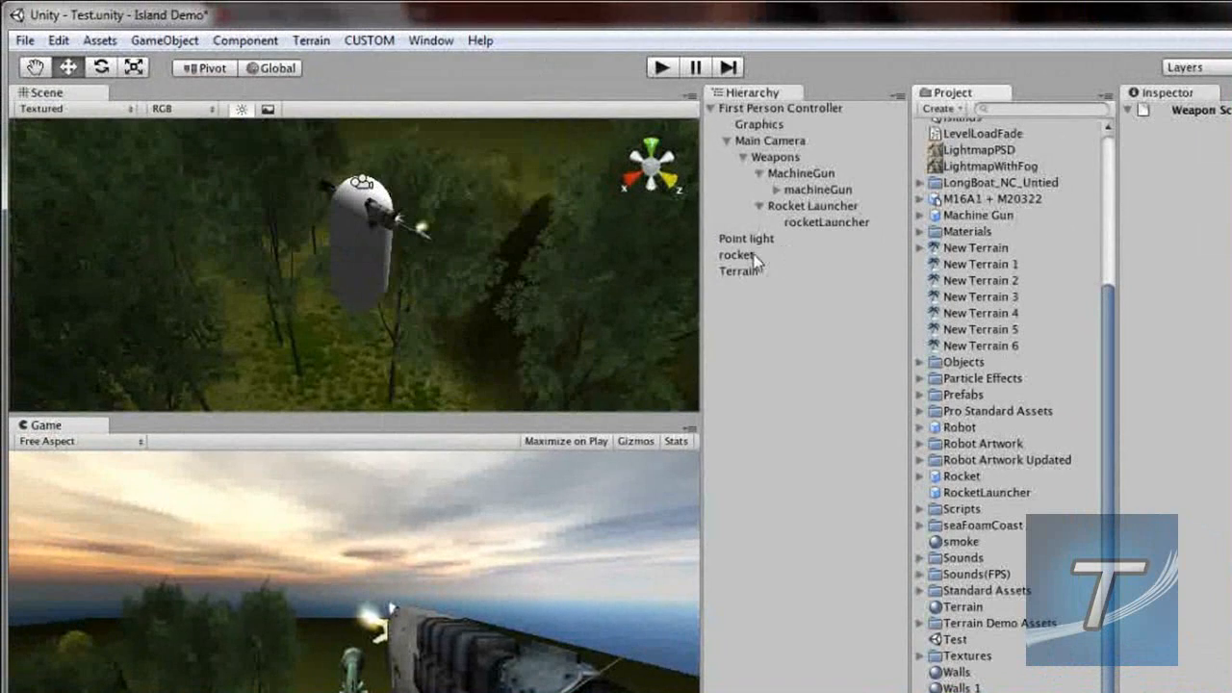
click(163, 40)
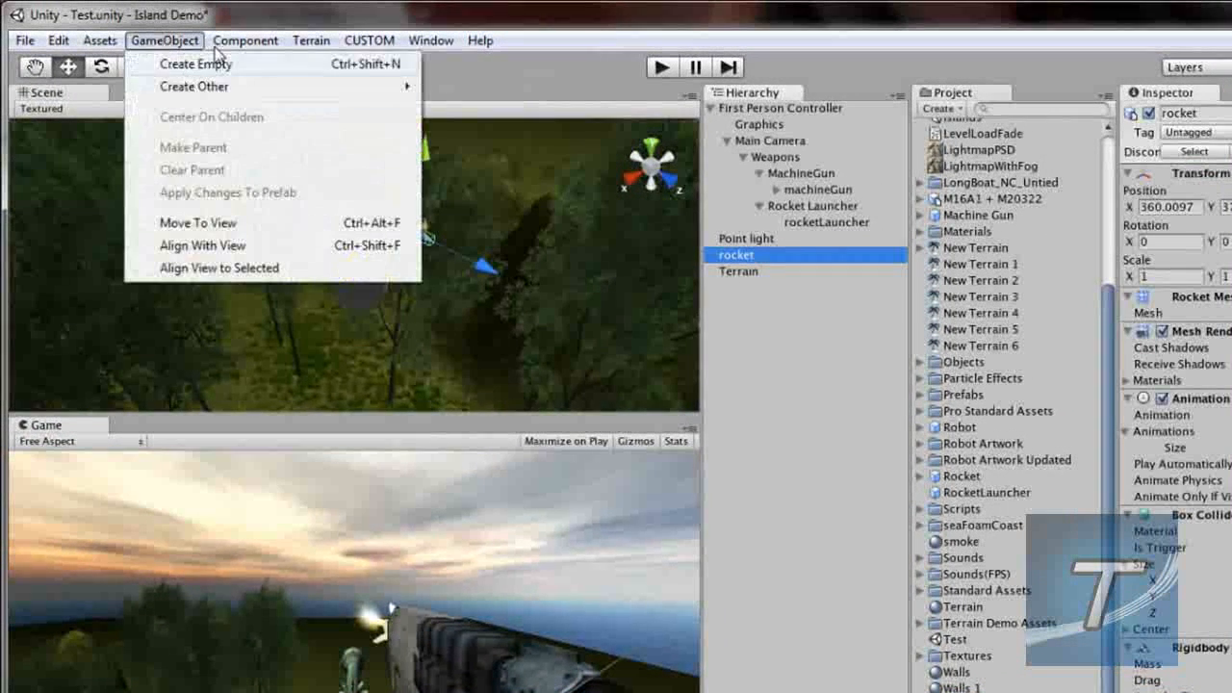
click(245, 40)
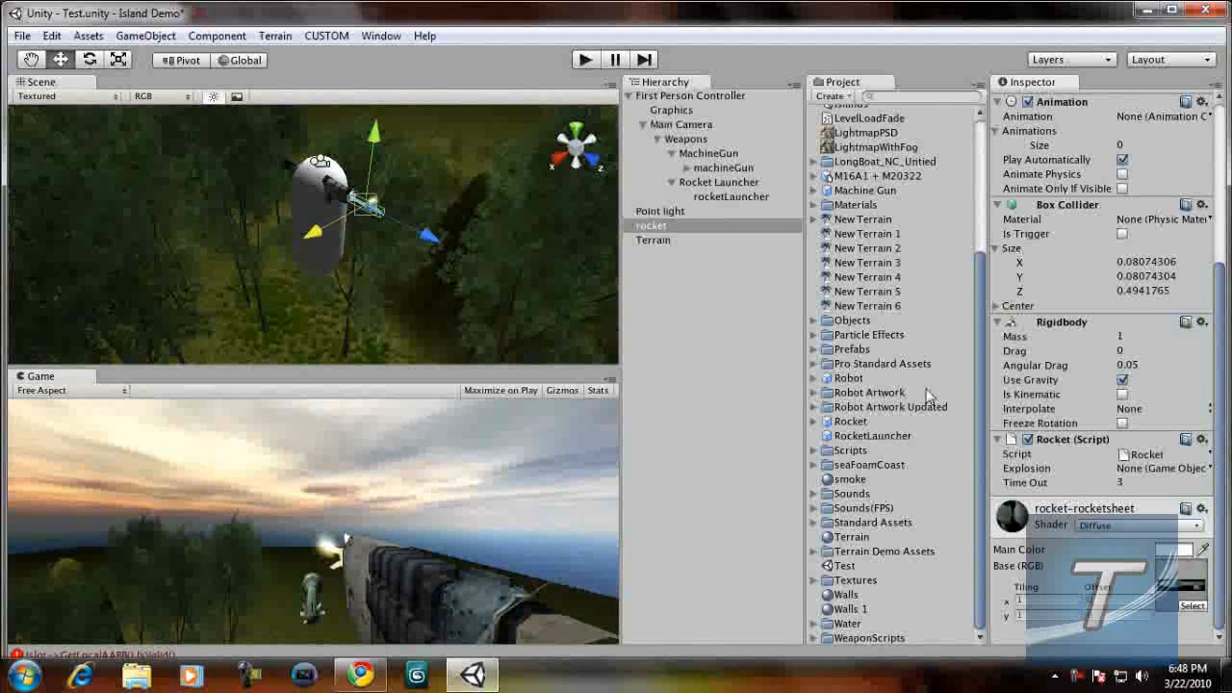
mouse_move(742, 351)
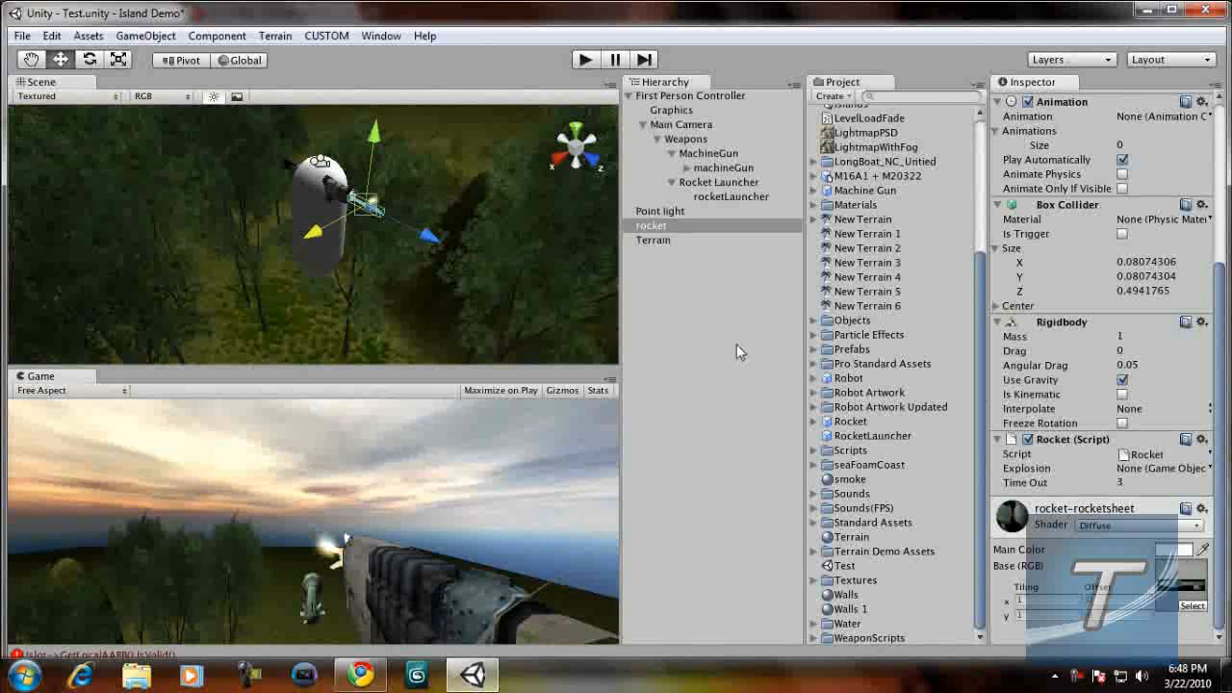
mouse_move(736, 320)
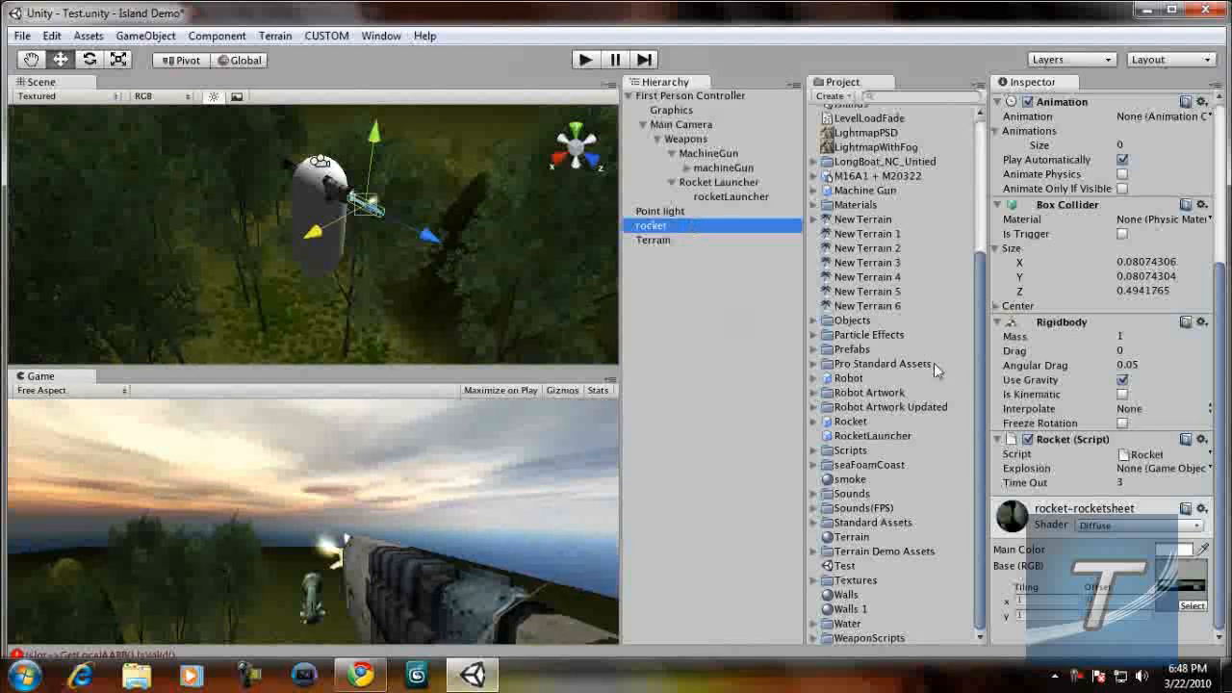
mouse_move(1083, 324)
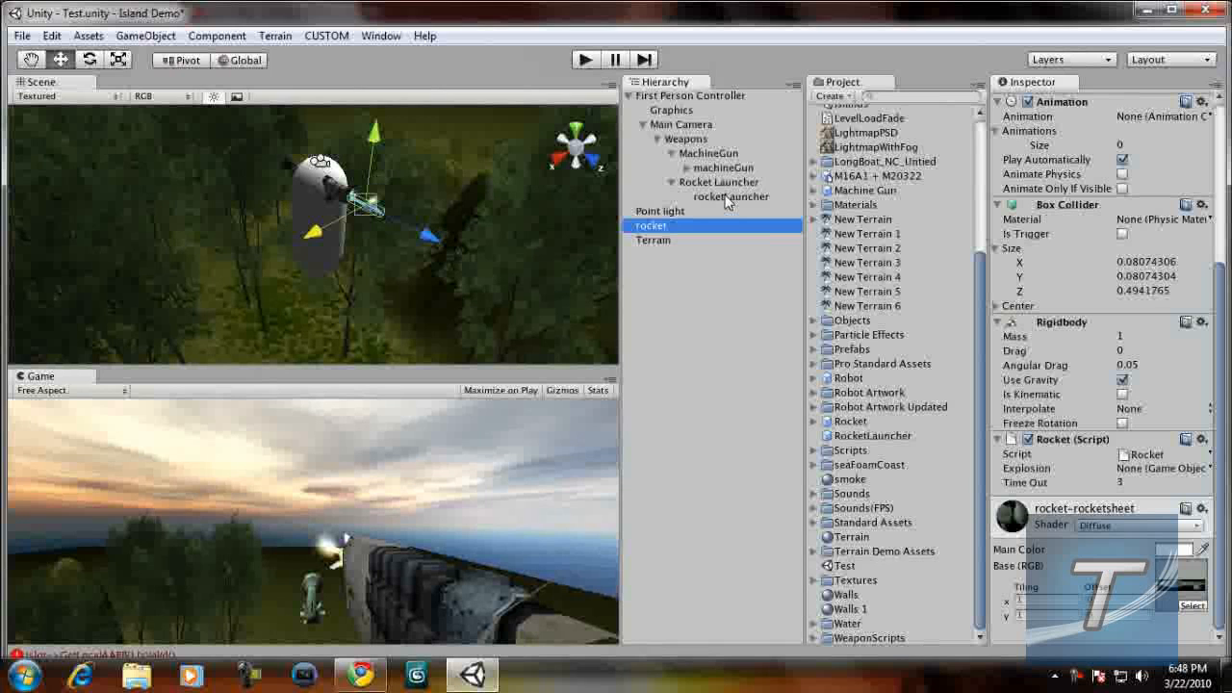
mouse_move(650, 362)
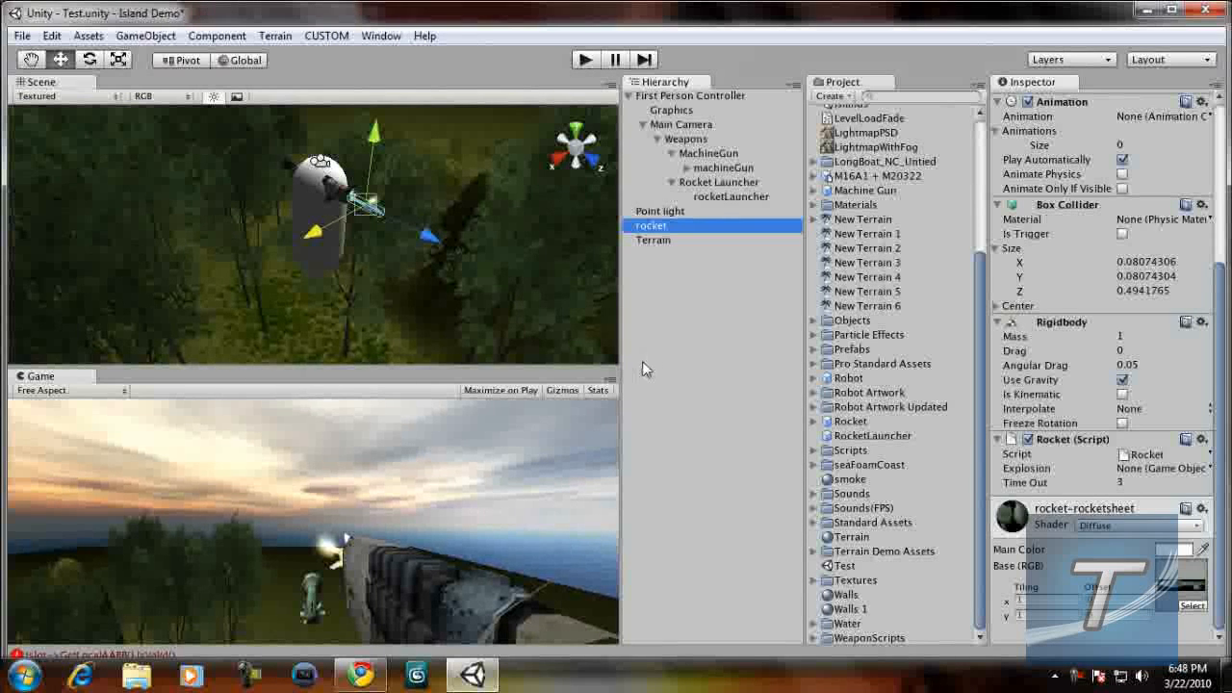
Create a particle system with min/max size 0.5, emission 100 and size grow 3
click(146, 36)
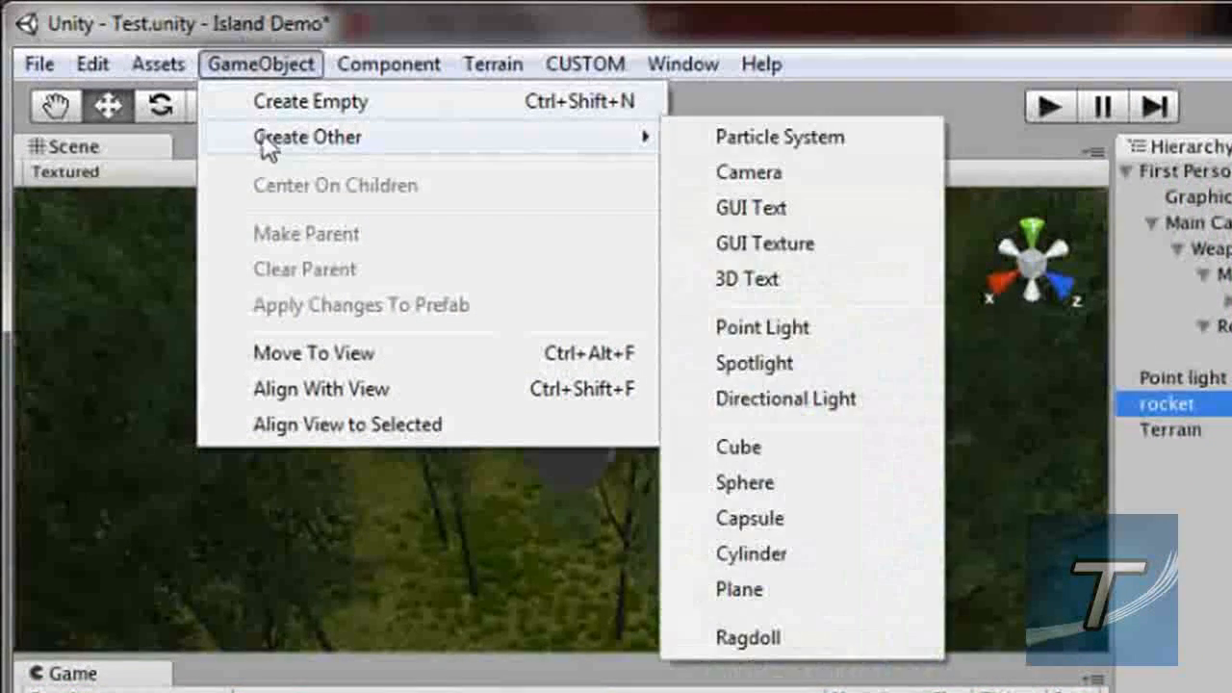
click(780, 136)
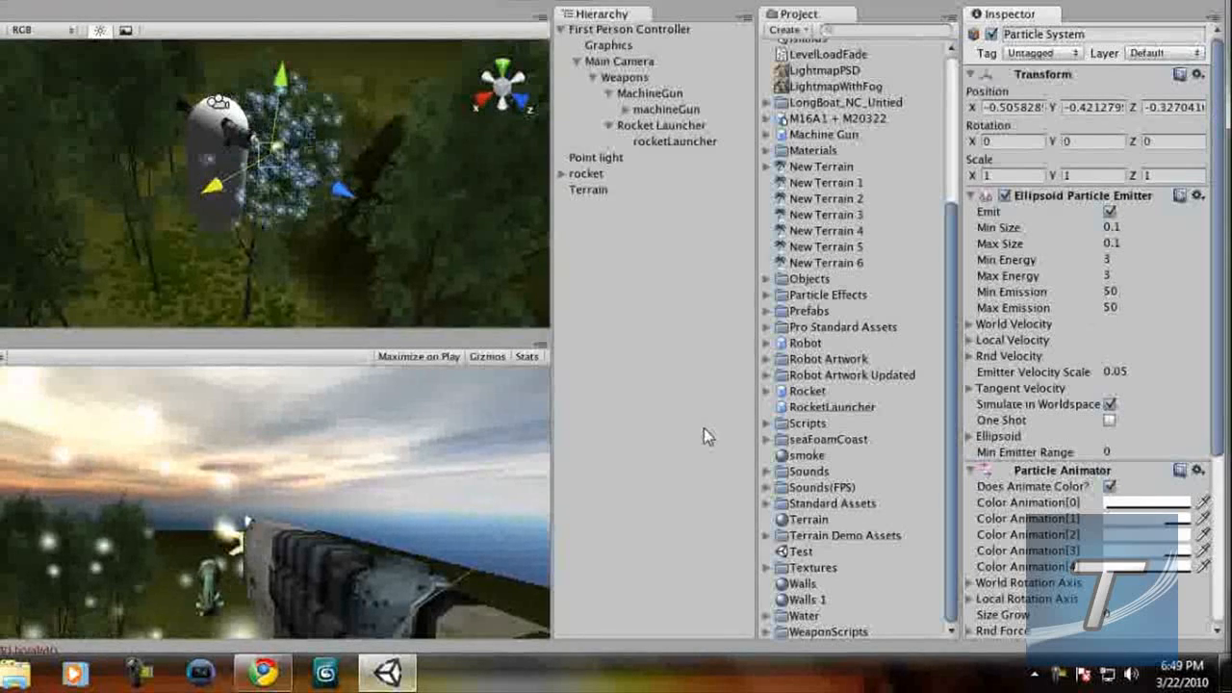
scroll(down, 3)
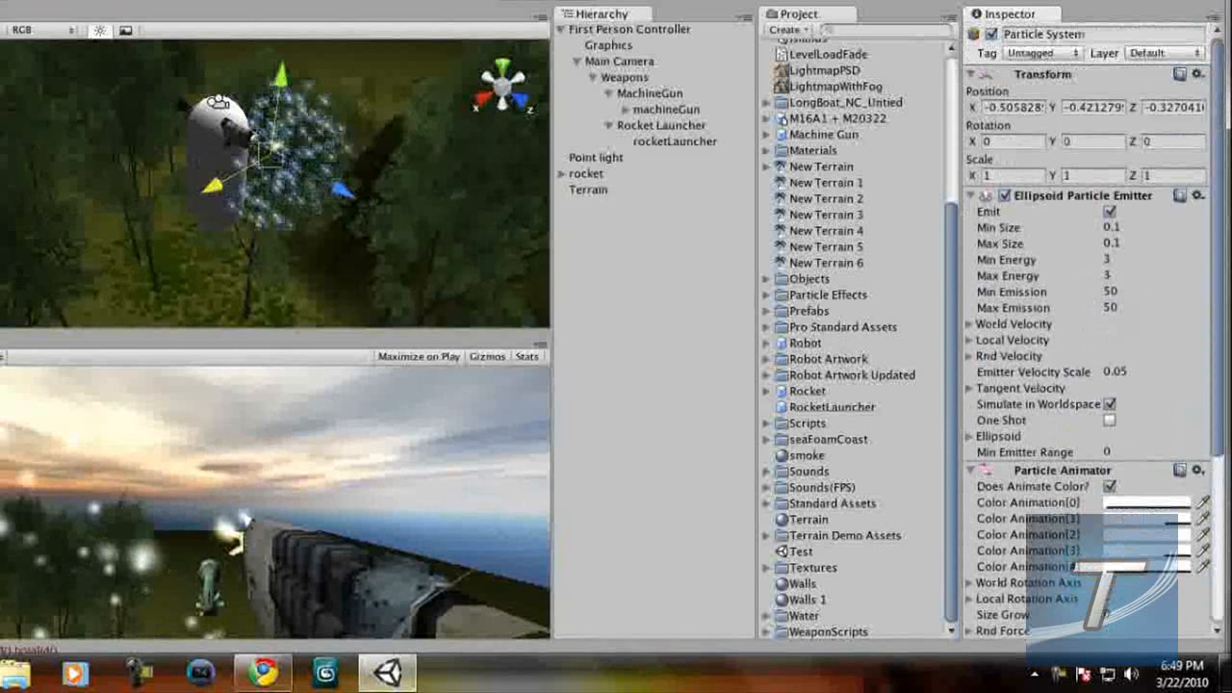
scroll(down, 3)
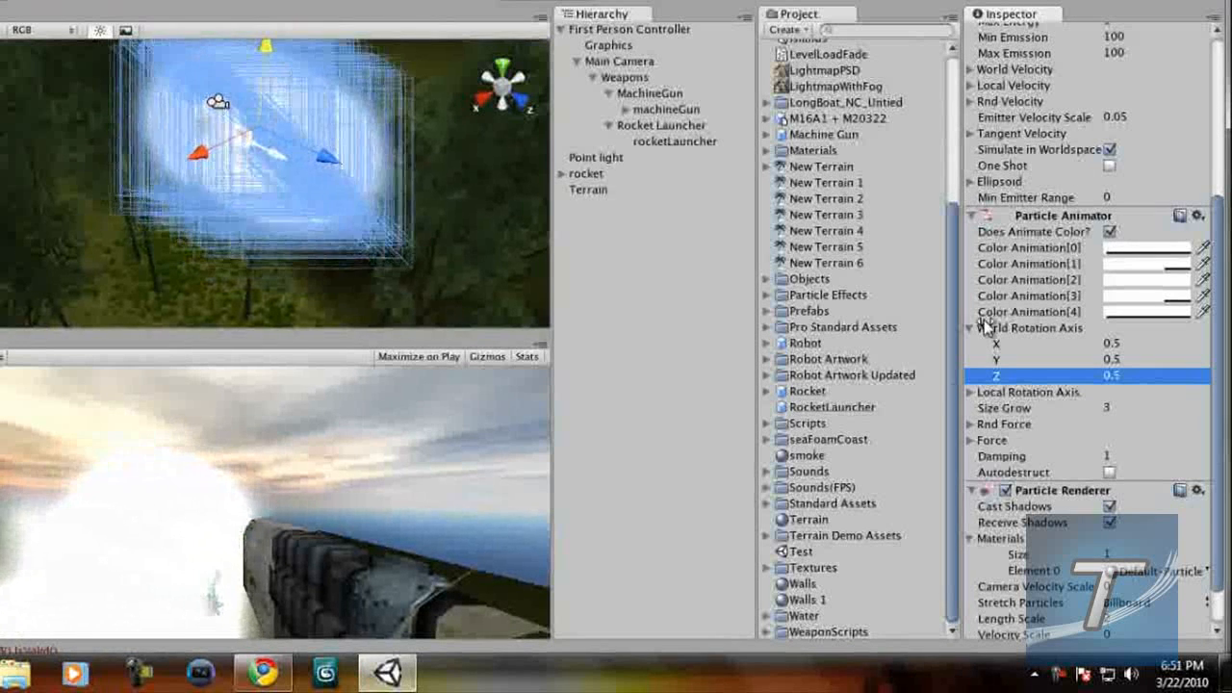
click(972, 327)
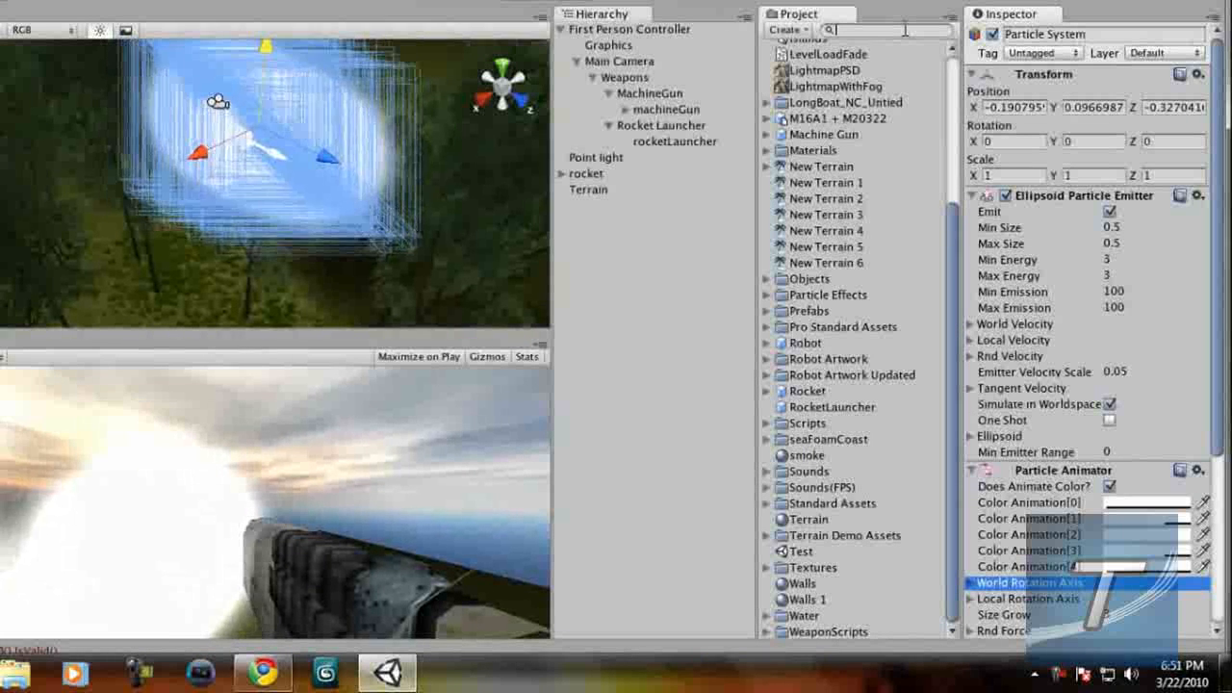
Find the smokepuff1 texture, then select the Particle System under the rocket
text(smoke)
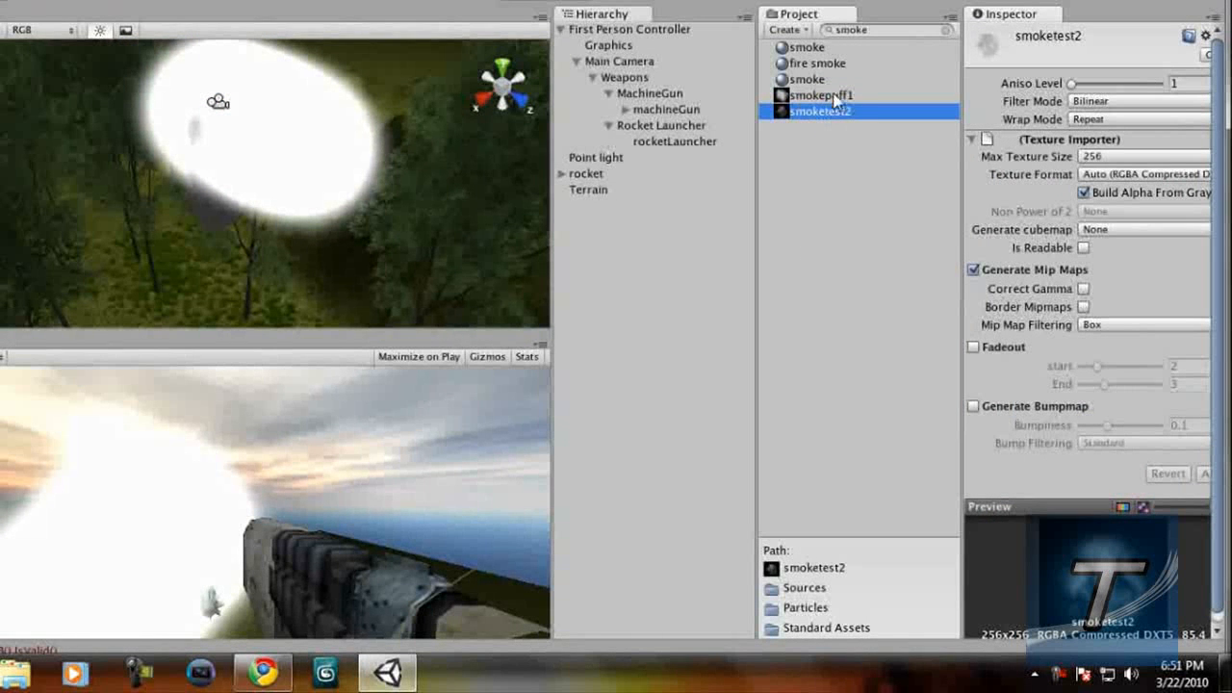
click(821, 94)
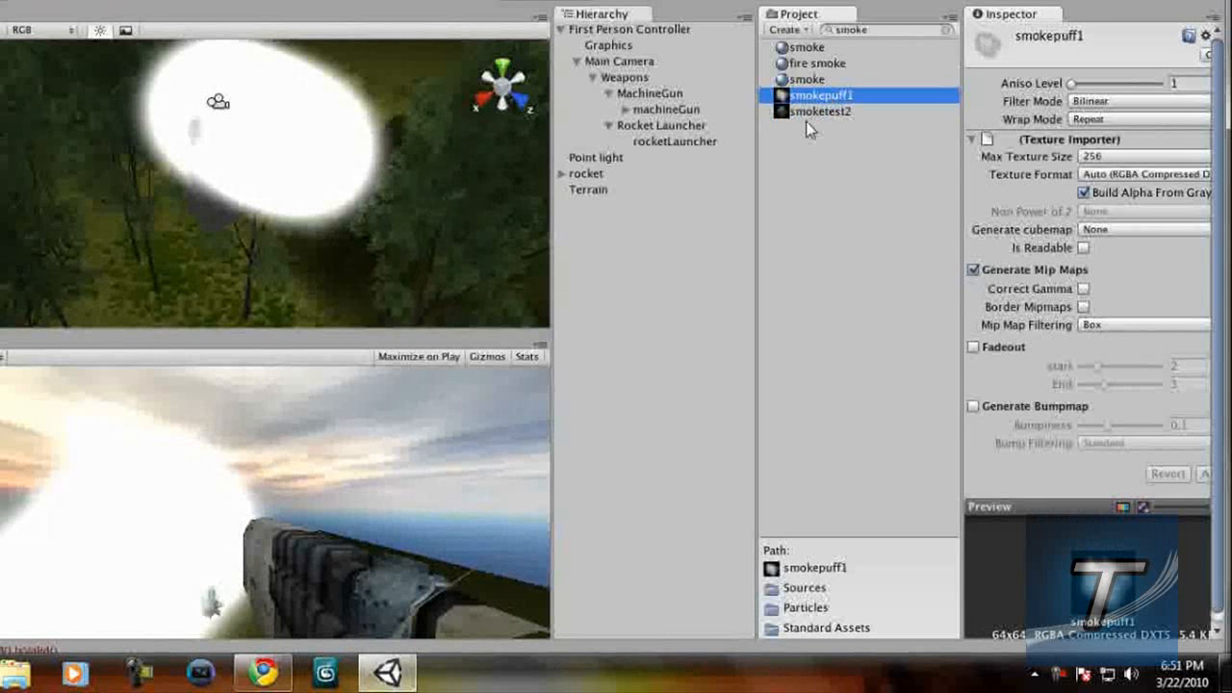
click(585, 174)
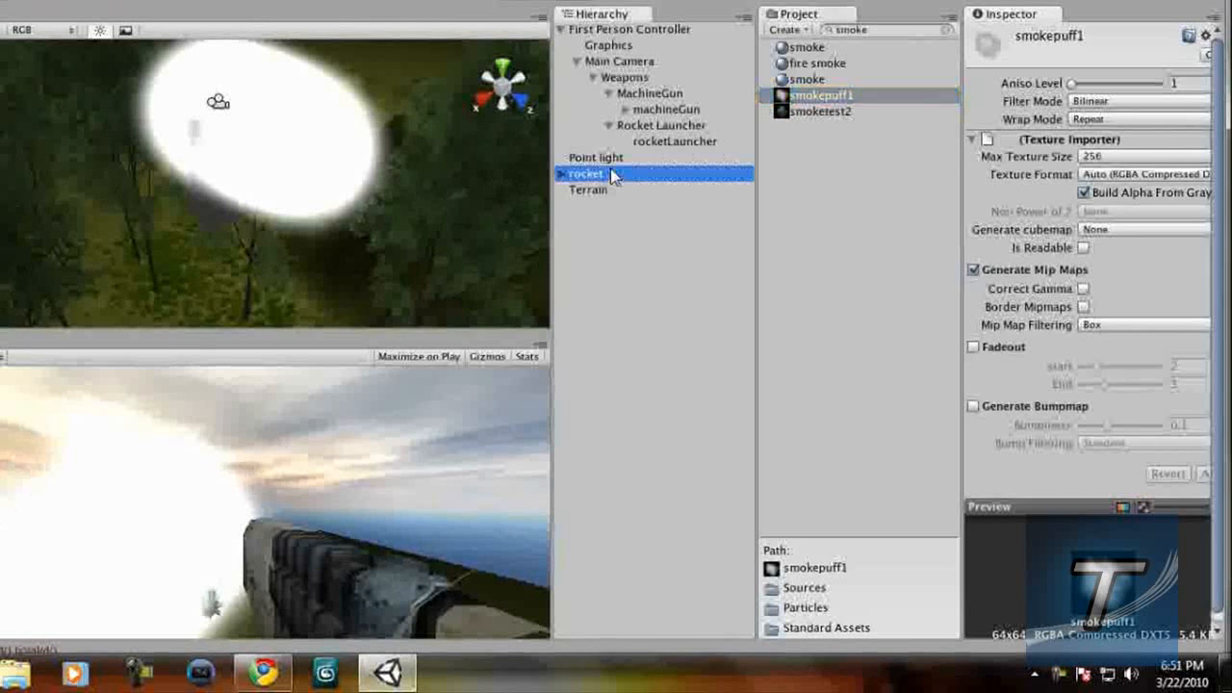
click(584, 173)
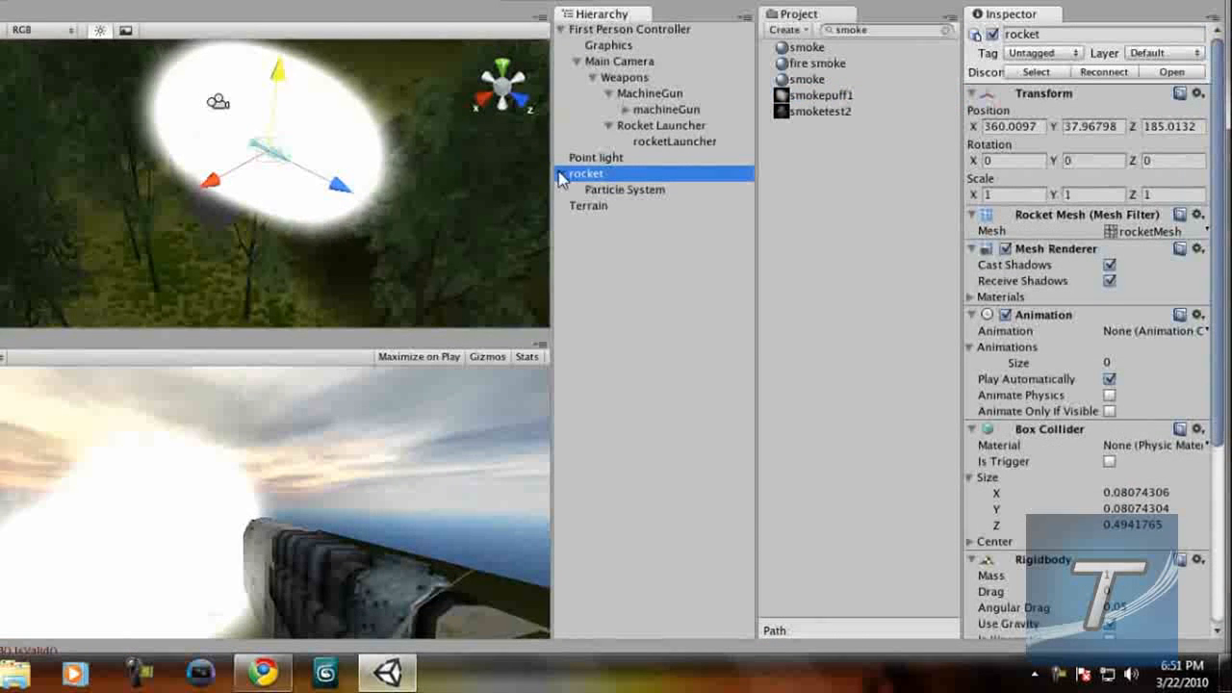
click(624, 190)
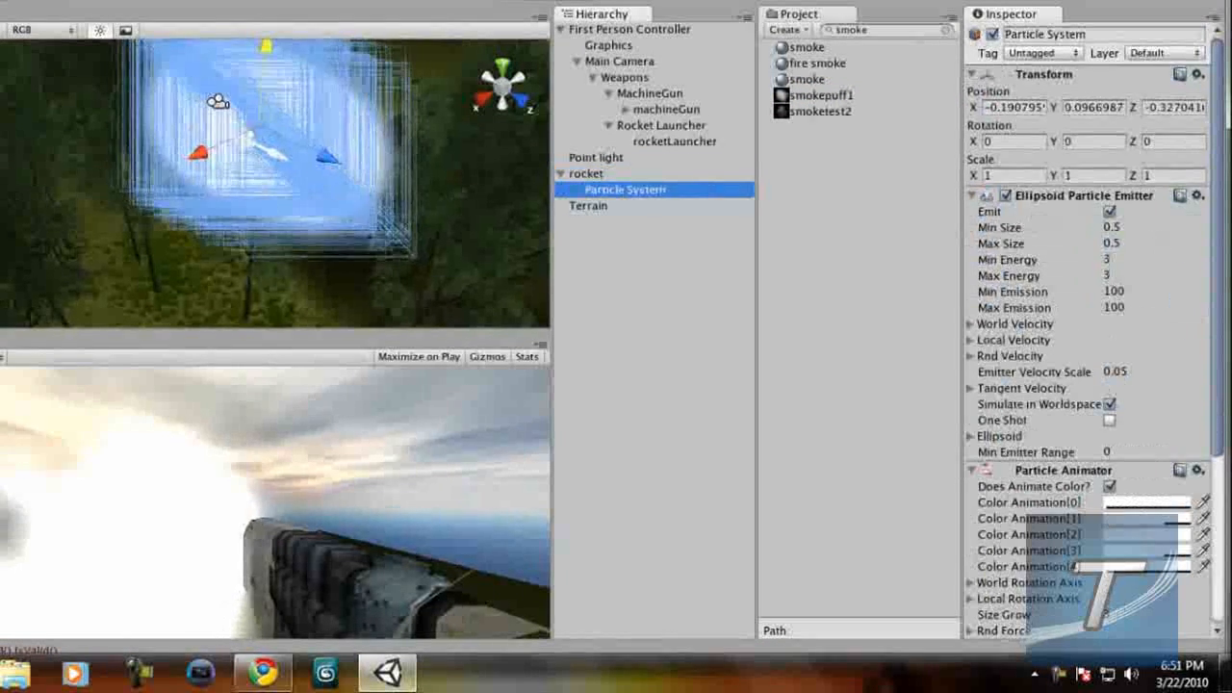
scroll(down, 3)
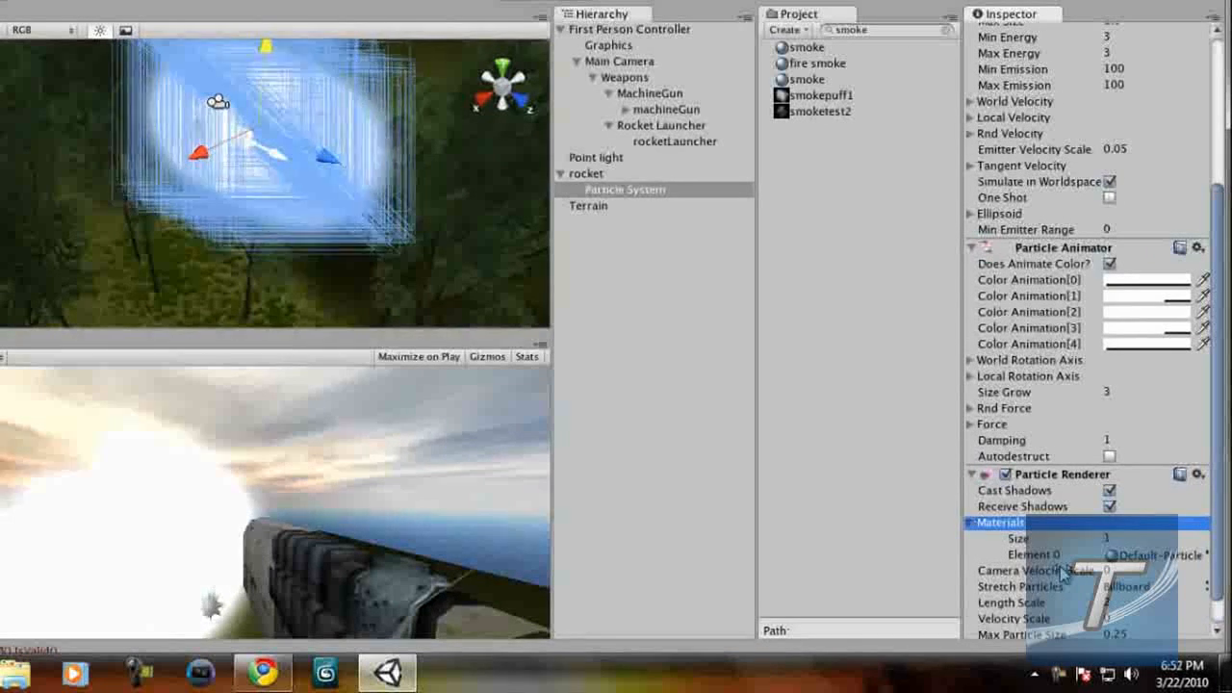
Confirm the smoke material uses the Particles/Additive shader
click(1033, 555)
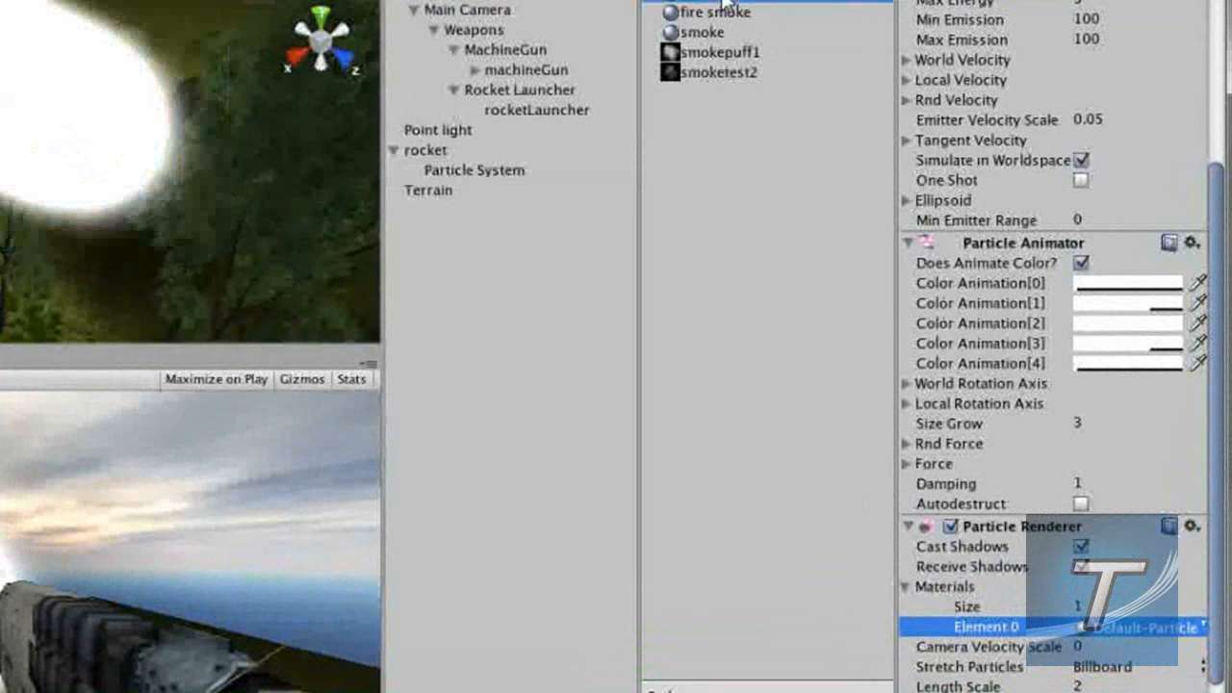
click(702, 32)
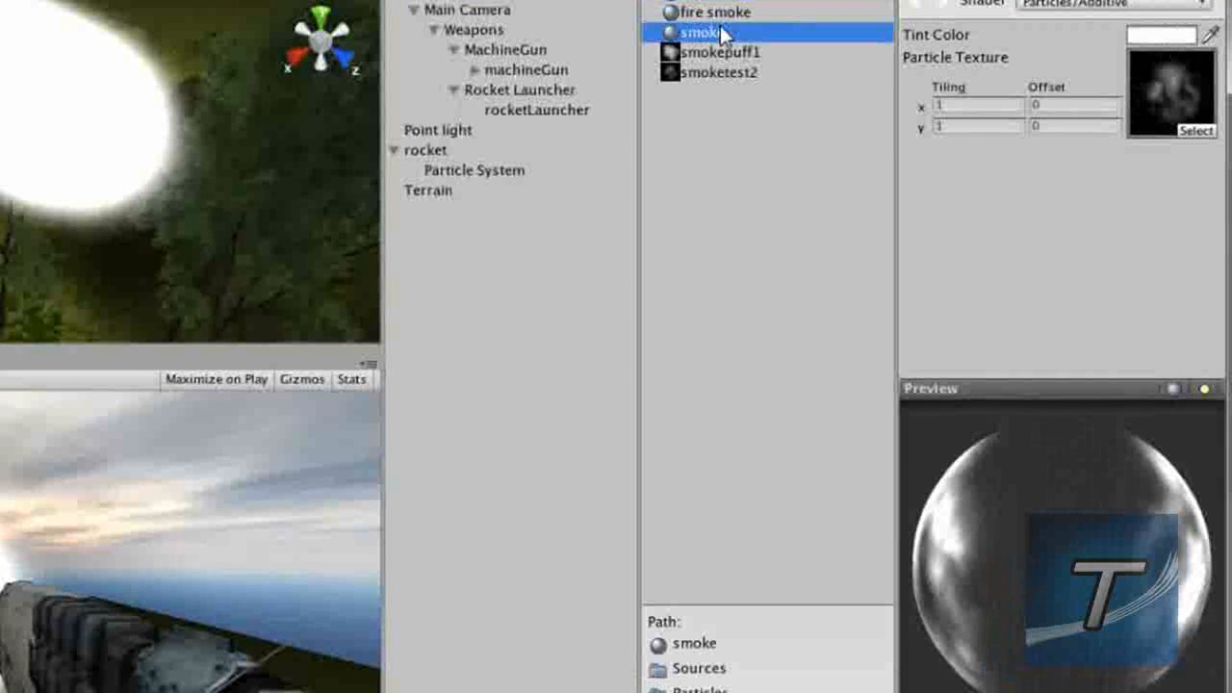
click(715, 13)
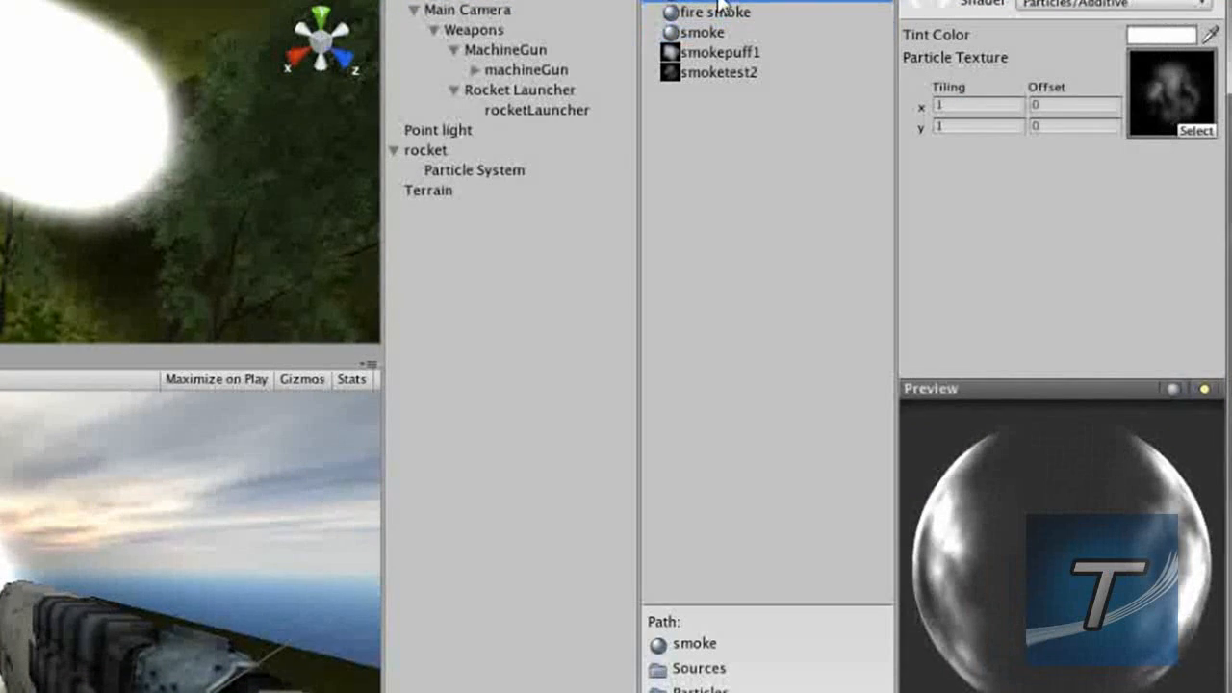
click(702, 32)
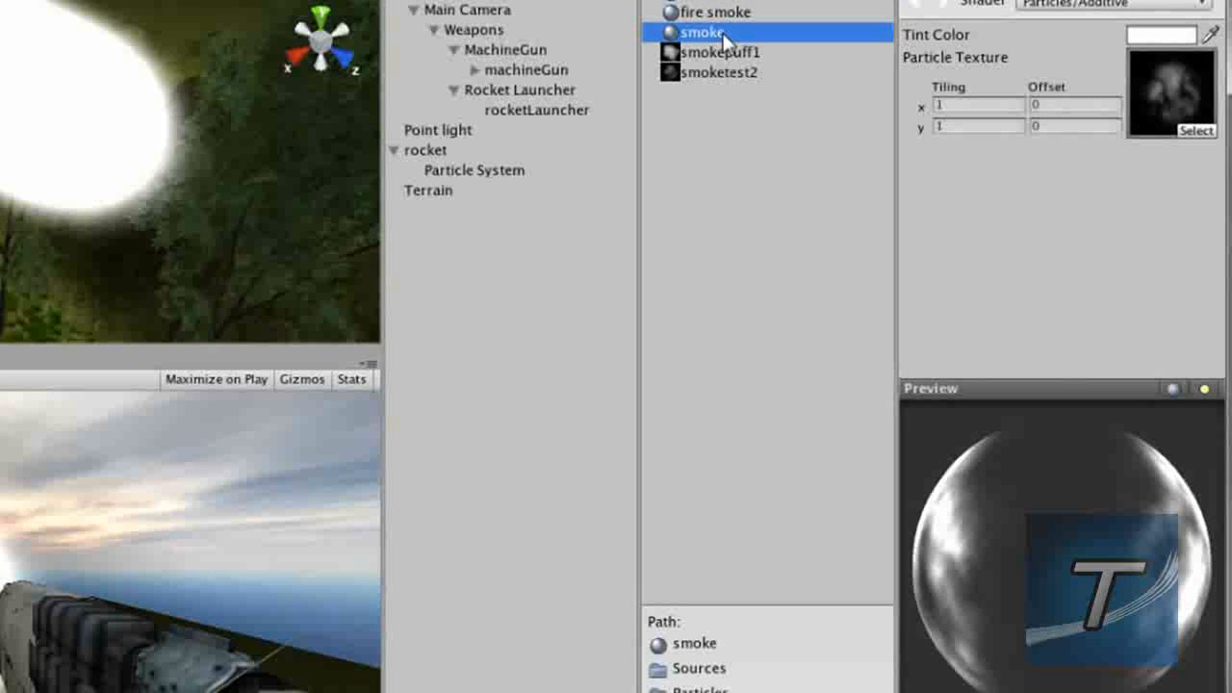
click(1112, 5)
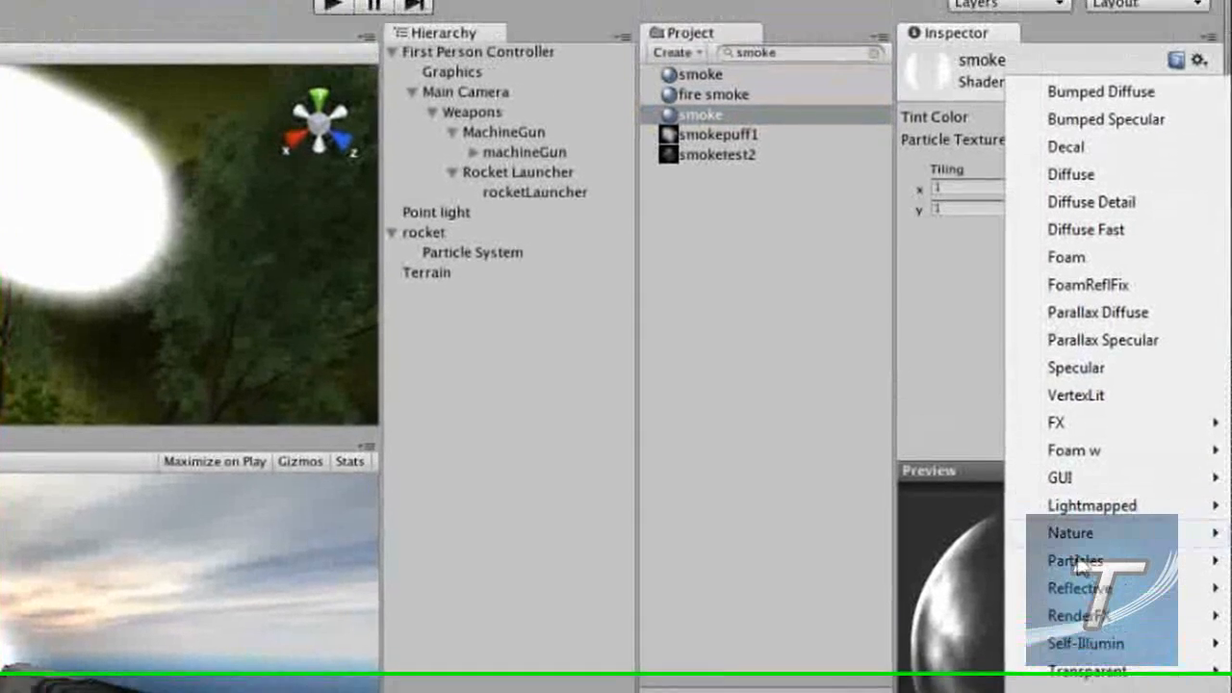
click(1073, 561)
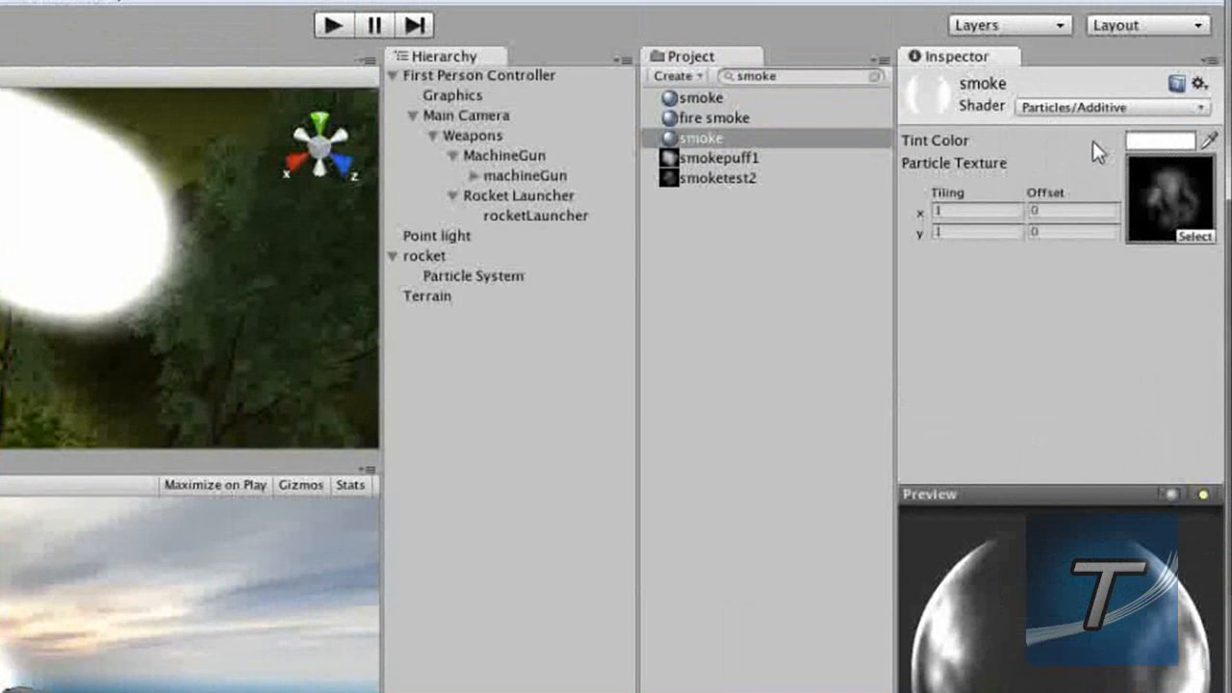
Reselect the rocket's Particle System and target its renderer's first material slot
click(473, 277)
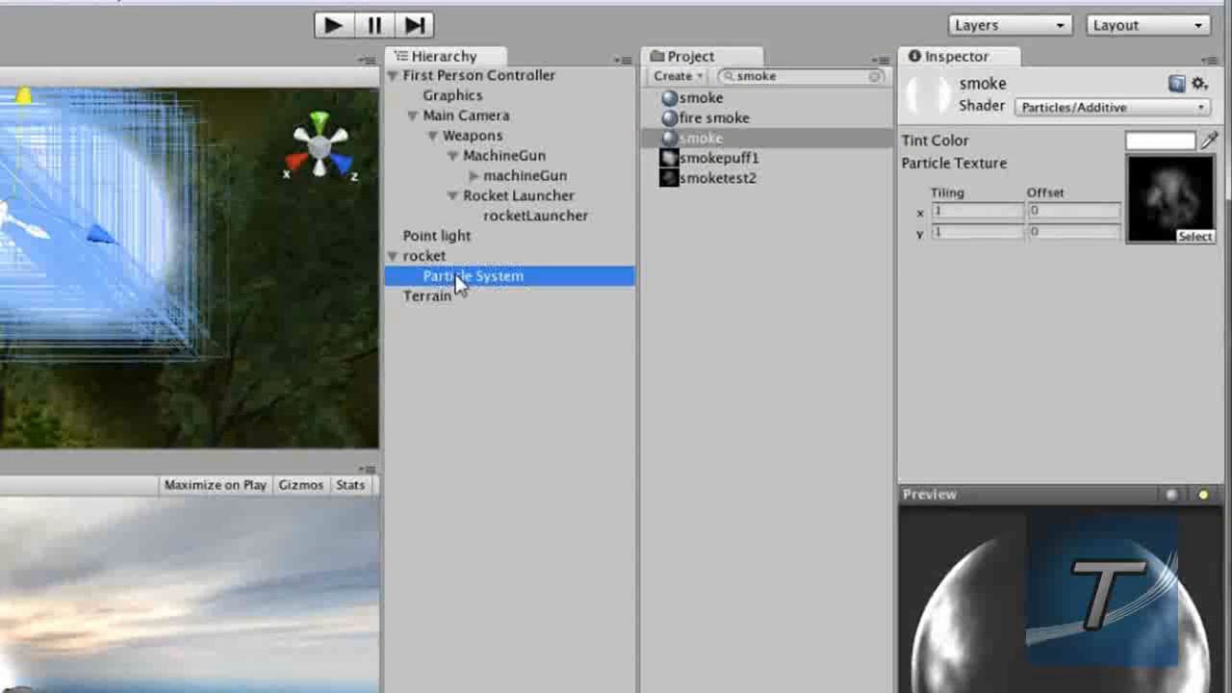
scroll(down, 3)
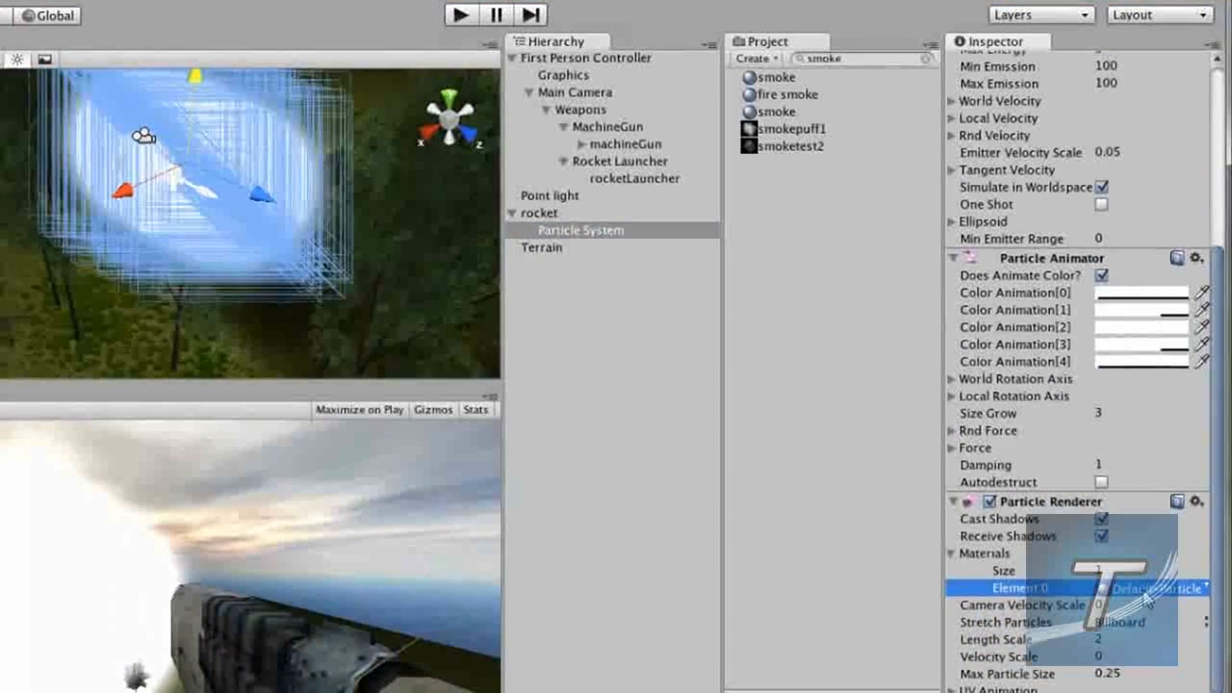
click(777, 112)
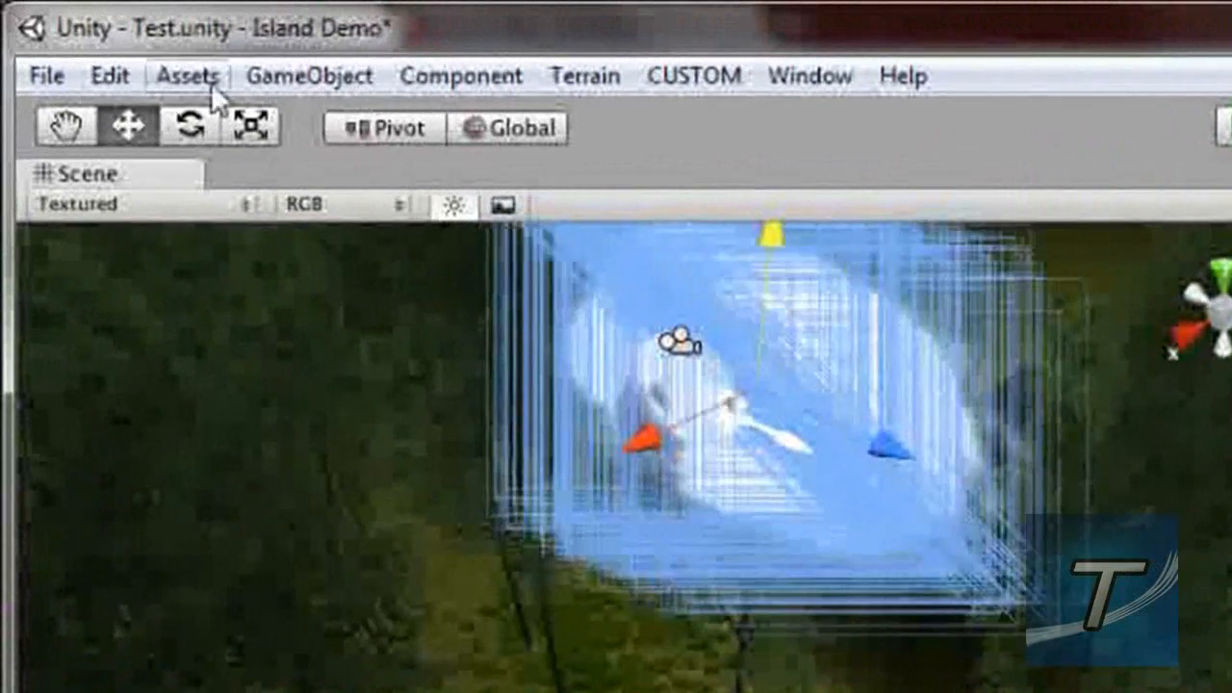
Create a new empty prefab asset named 'Rocket'
click(186, 76)
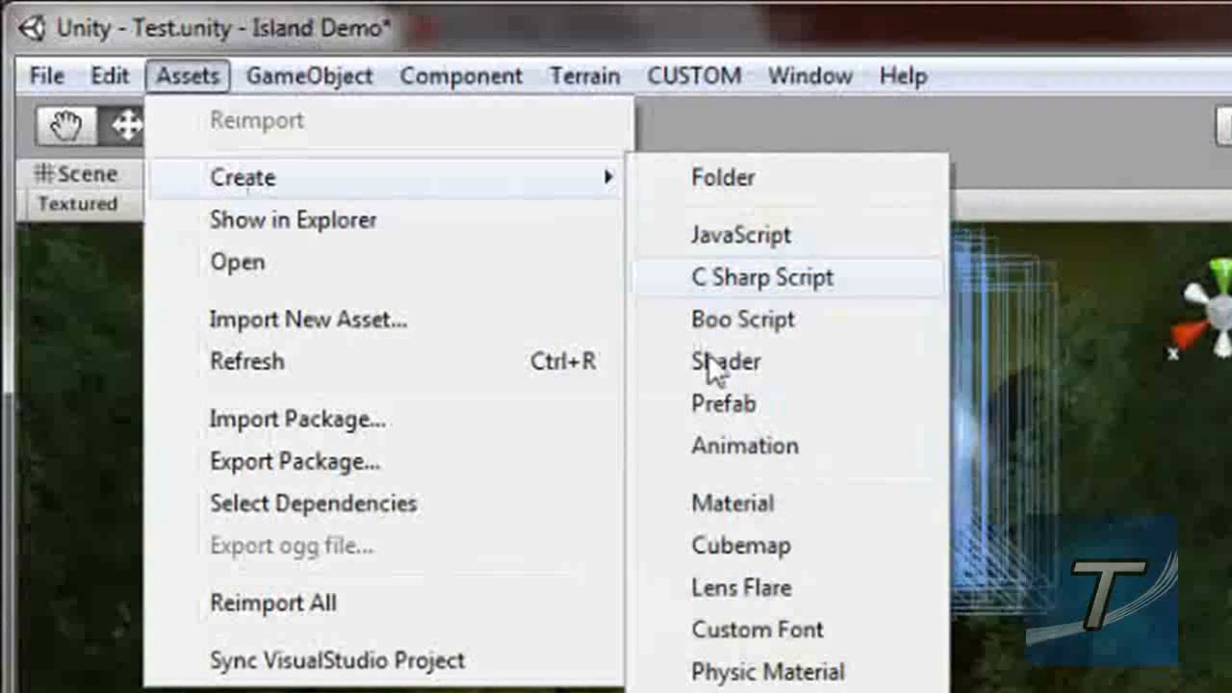
click(723, 402)
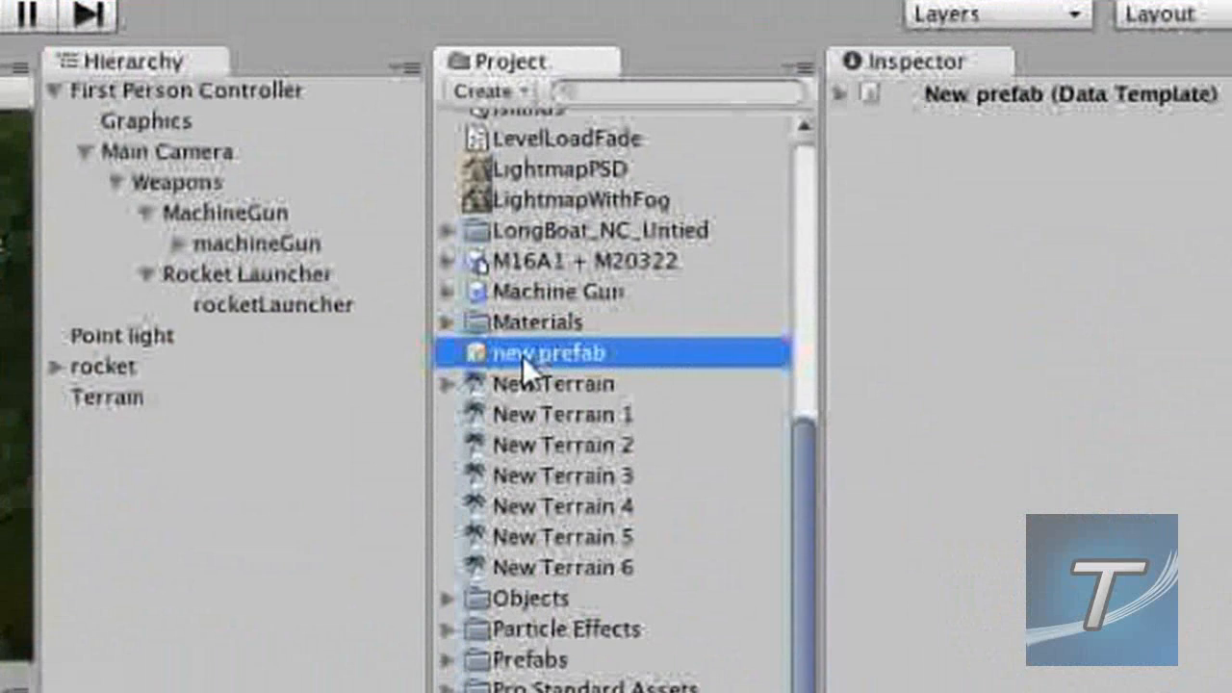
double_click(545, 353)
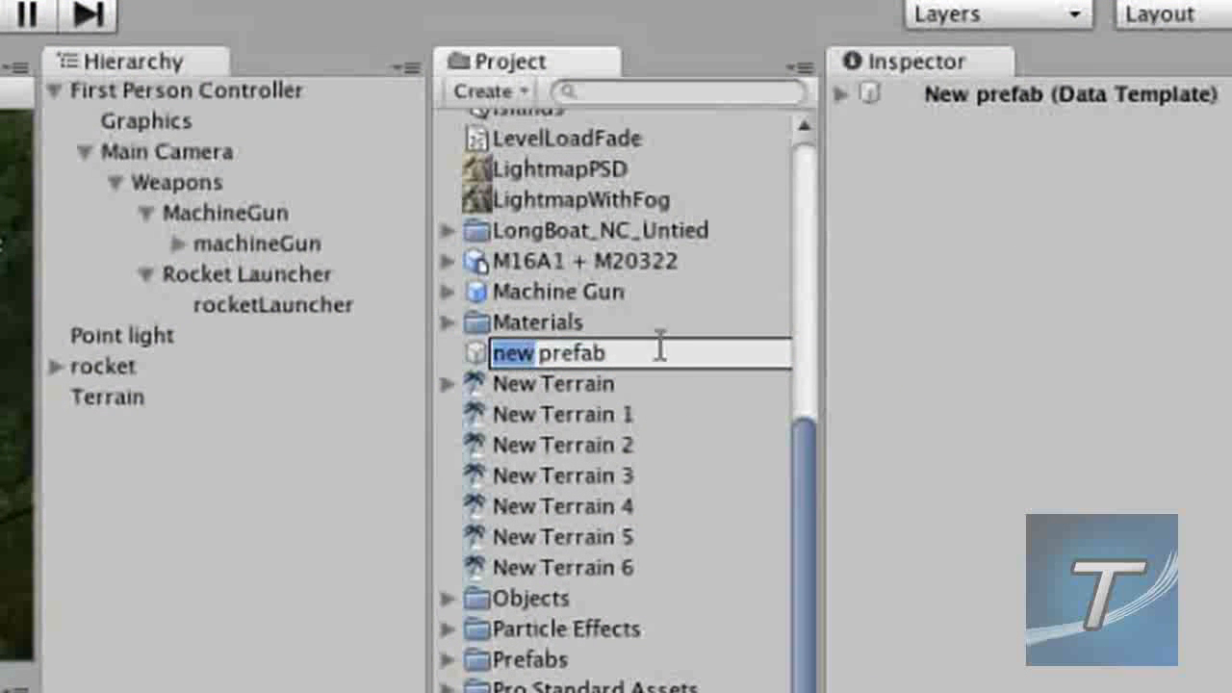
text(Rocket)
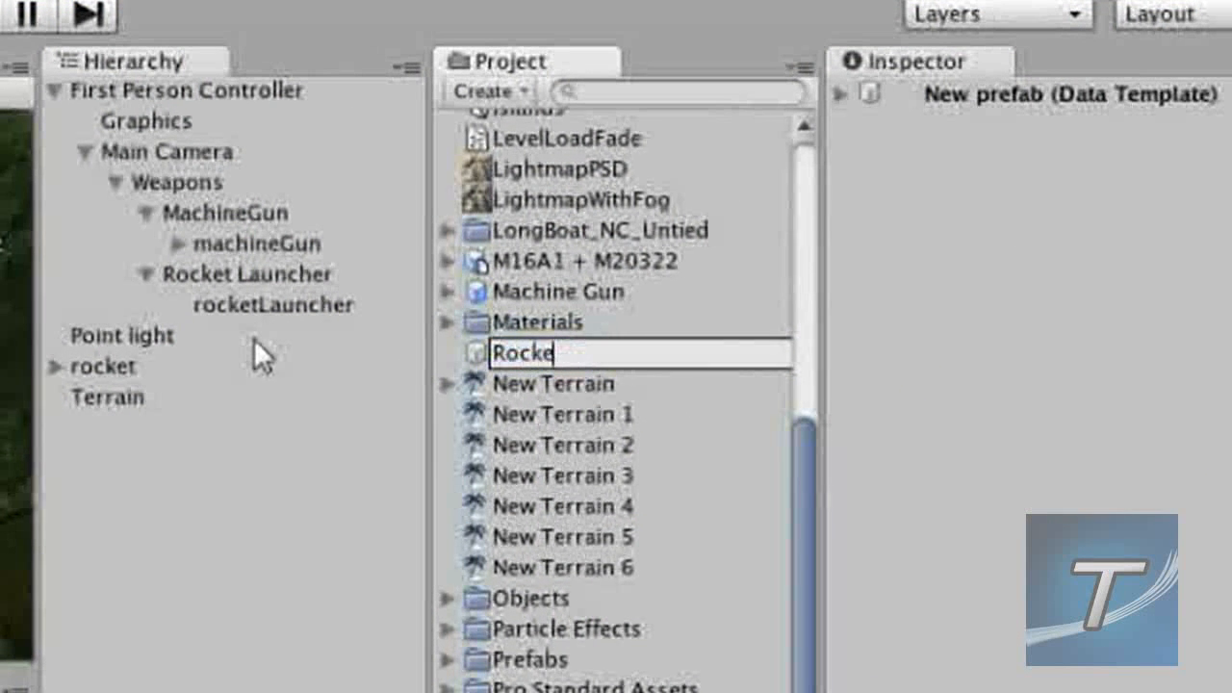
key(Return)
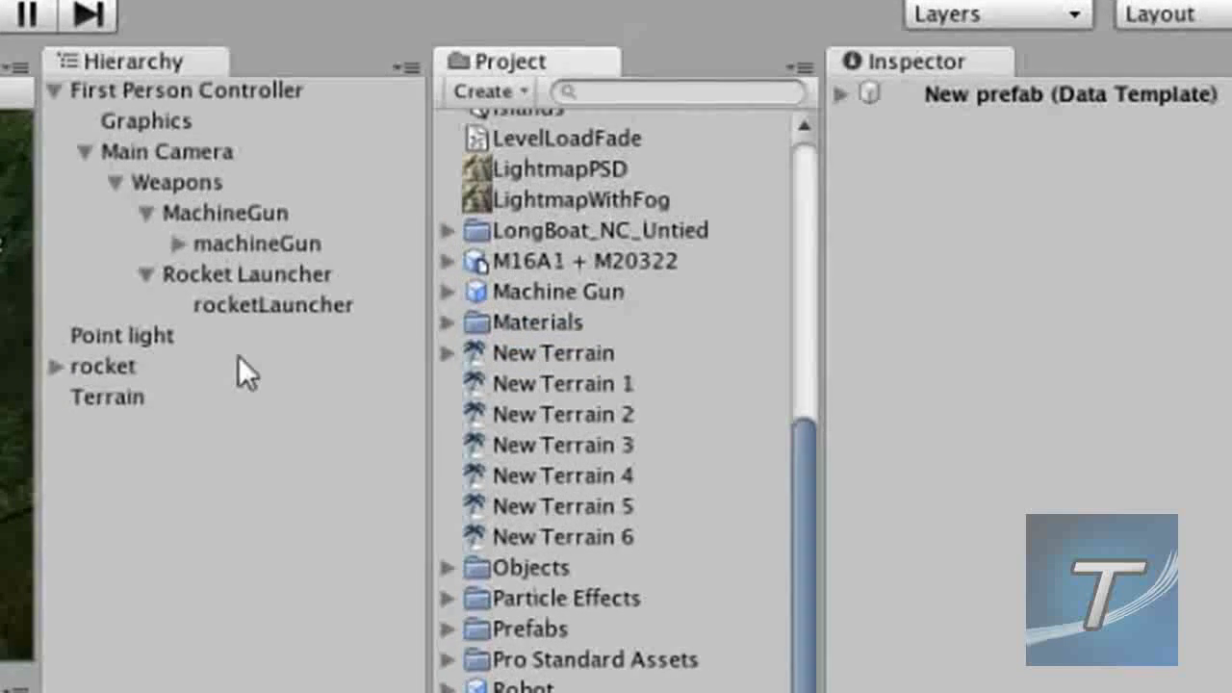
Store the rocket in the Rocket 1 prefab and place a Rocket 1 instance
click(103, 366)
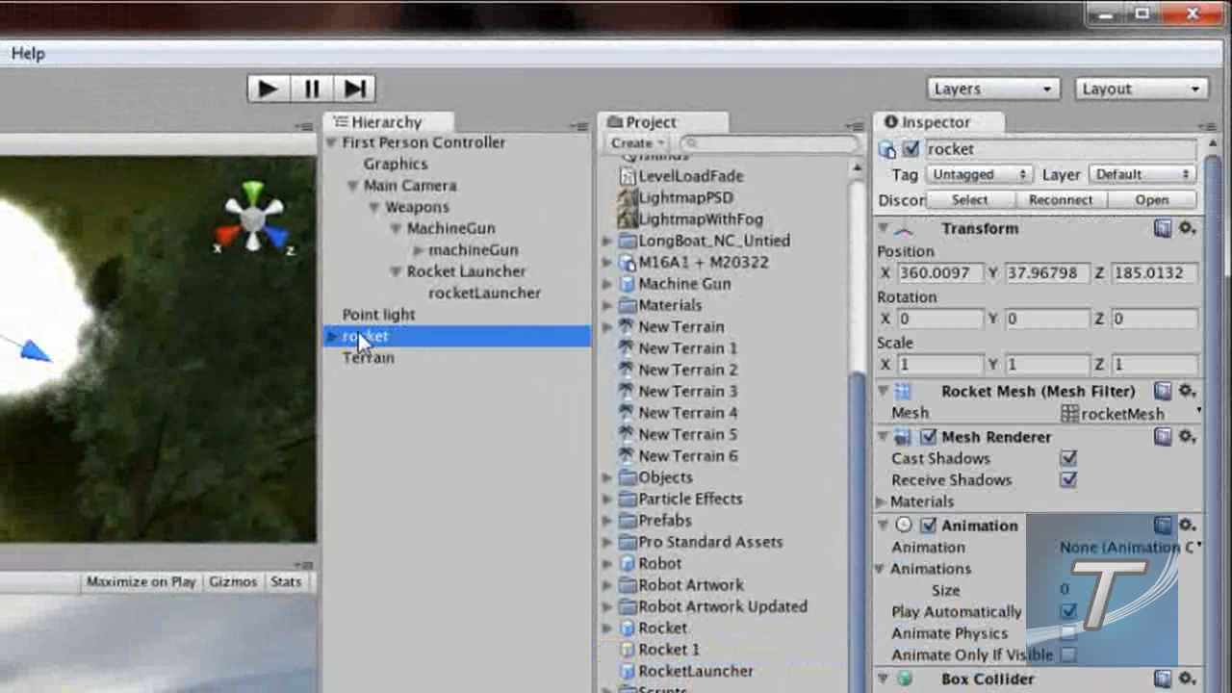
click(662, 648)
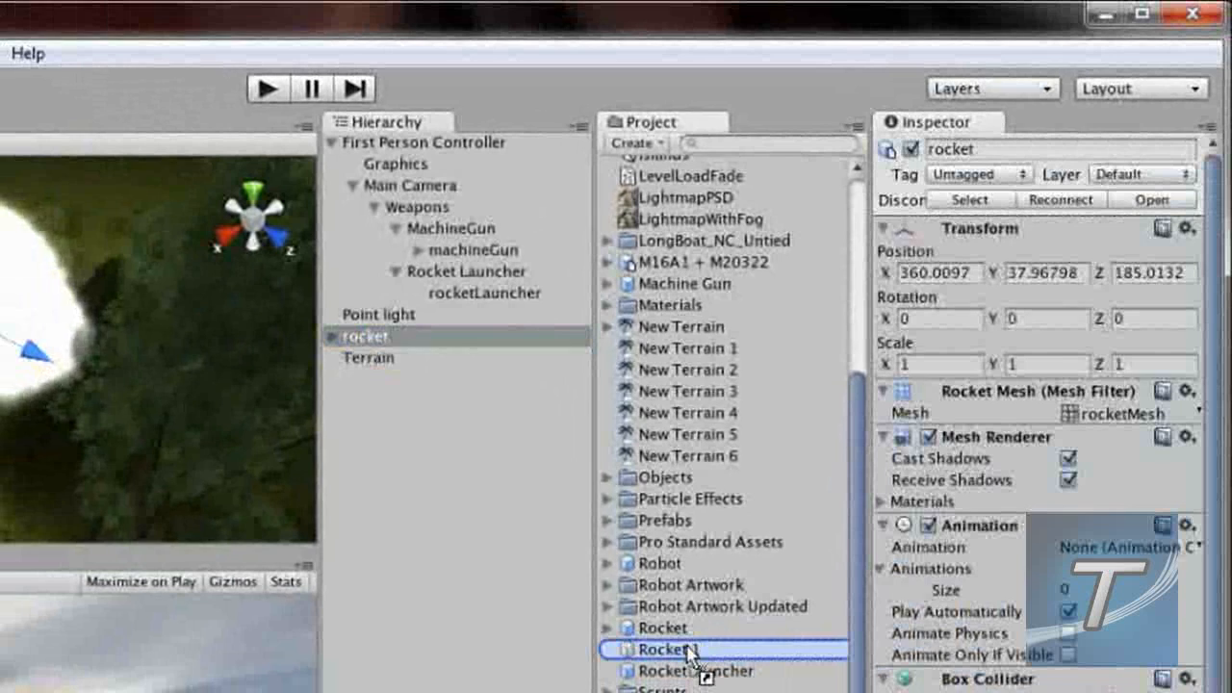
click(668, 649)
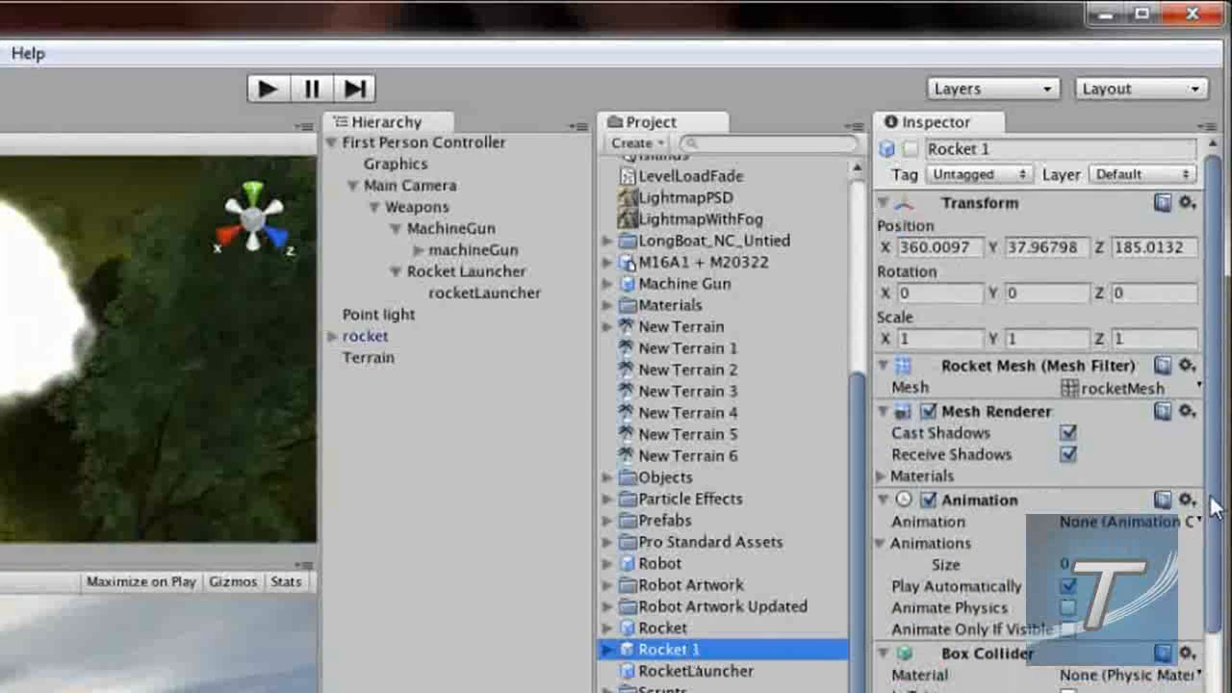
scroll(down, 3)
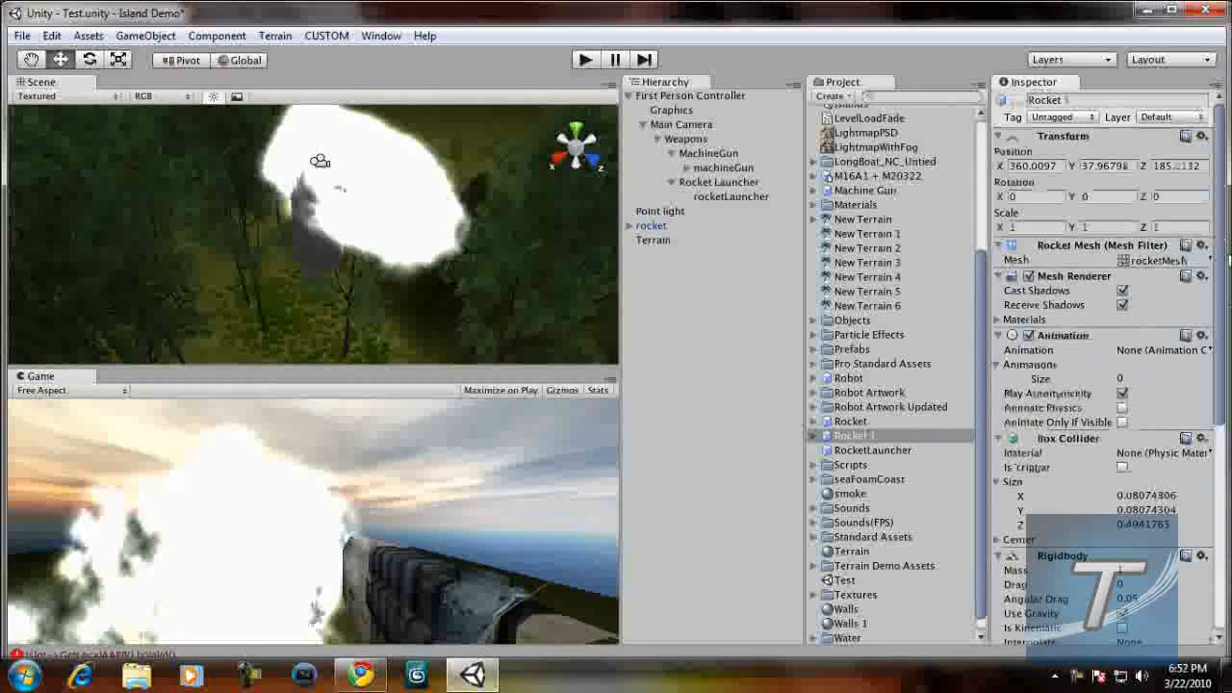
scroll(down, 3)
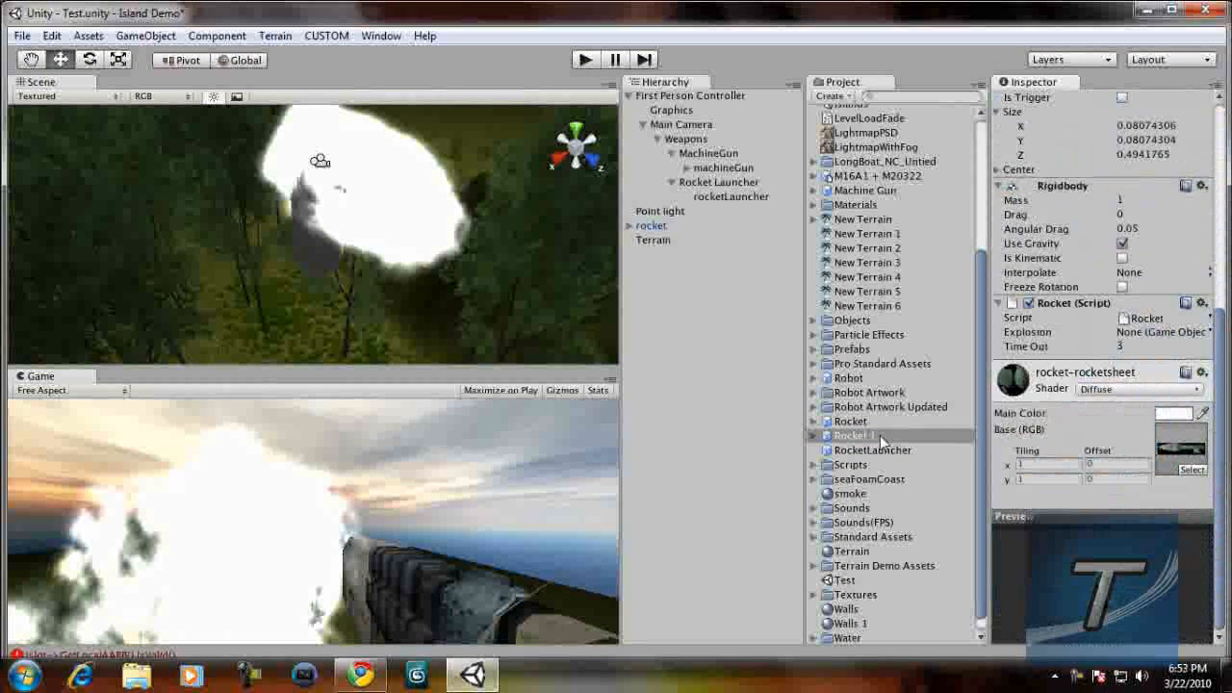
click(861, 436)
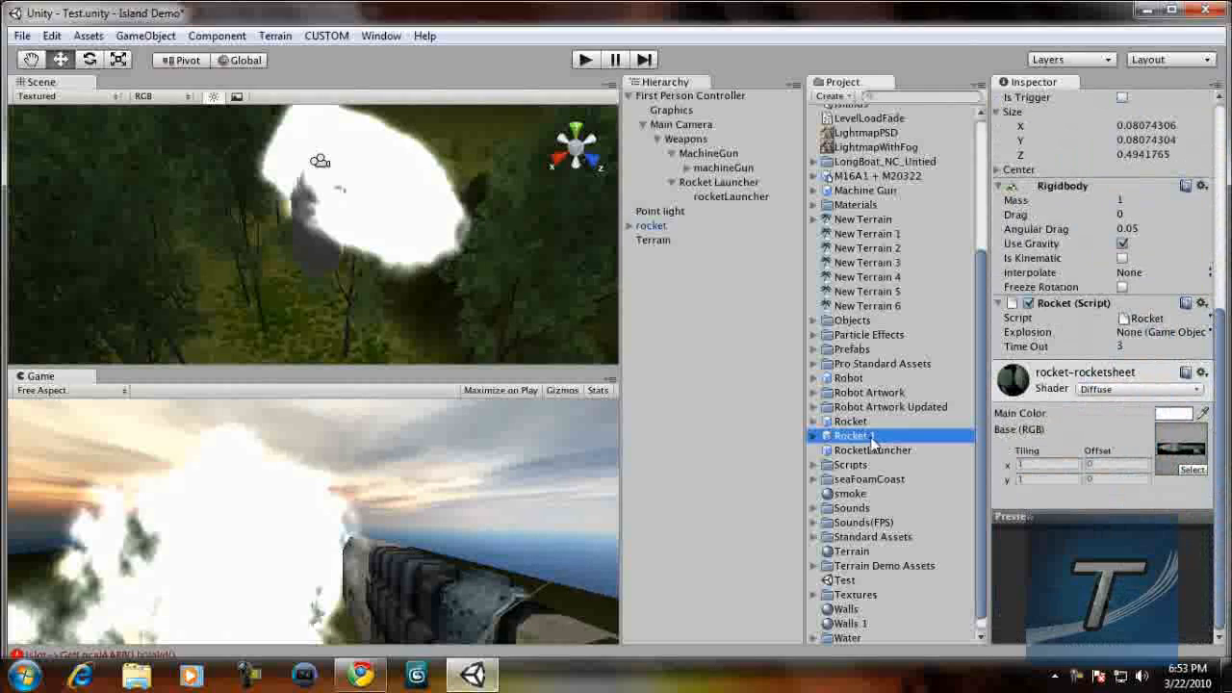
click(847, 435)
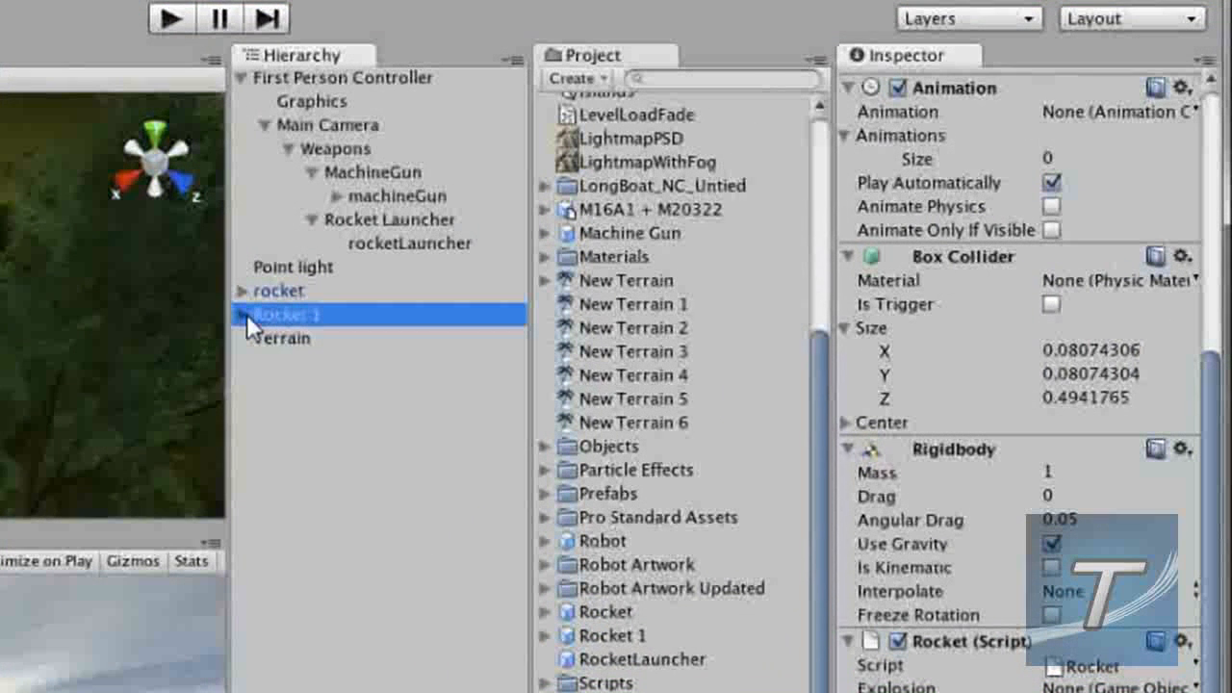
Delete both Rocket 1 and the rocket object from the scene
click(246, 314)
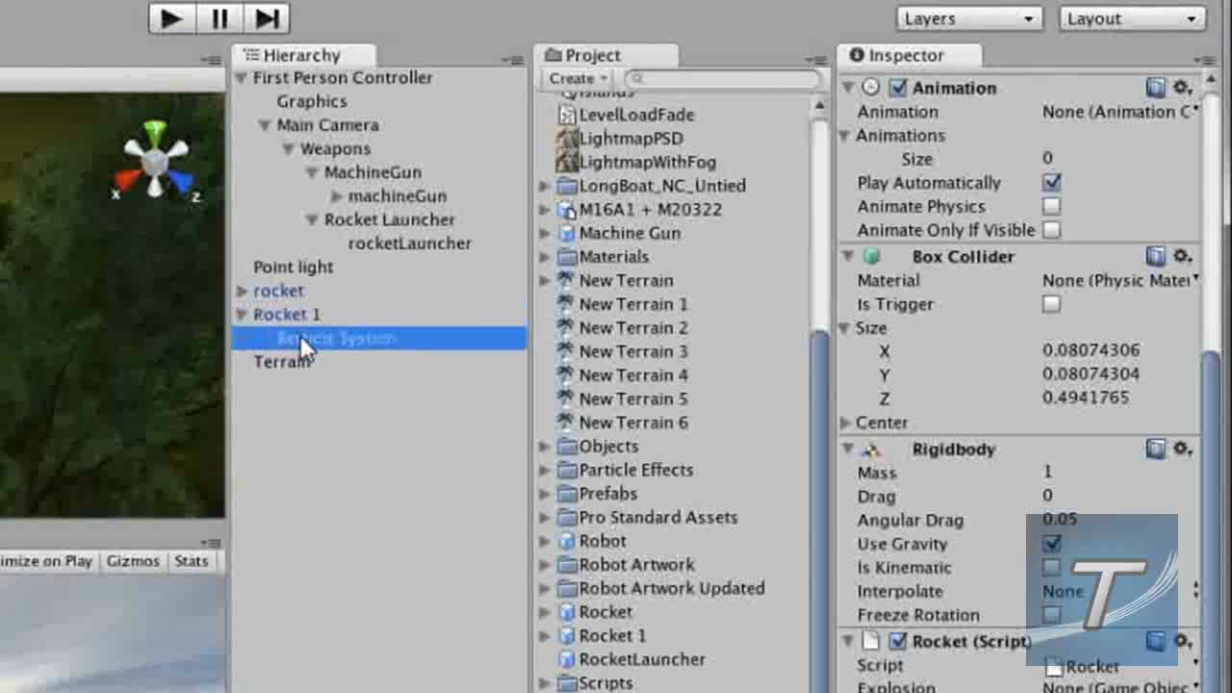
click(336, 338)
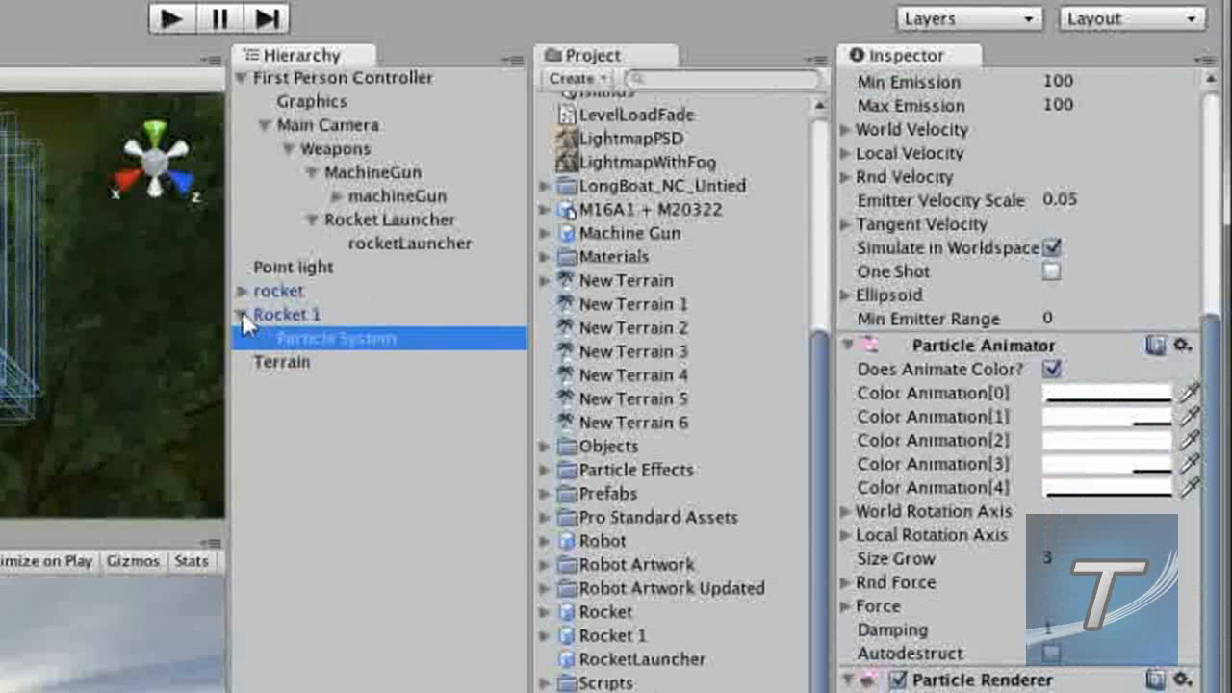
right_click(287, 313)
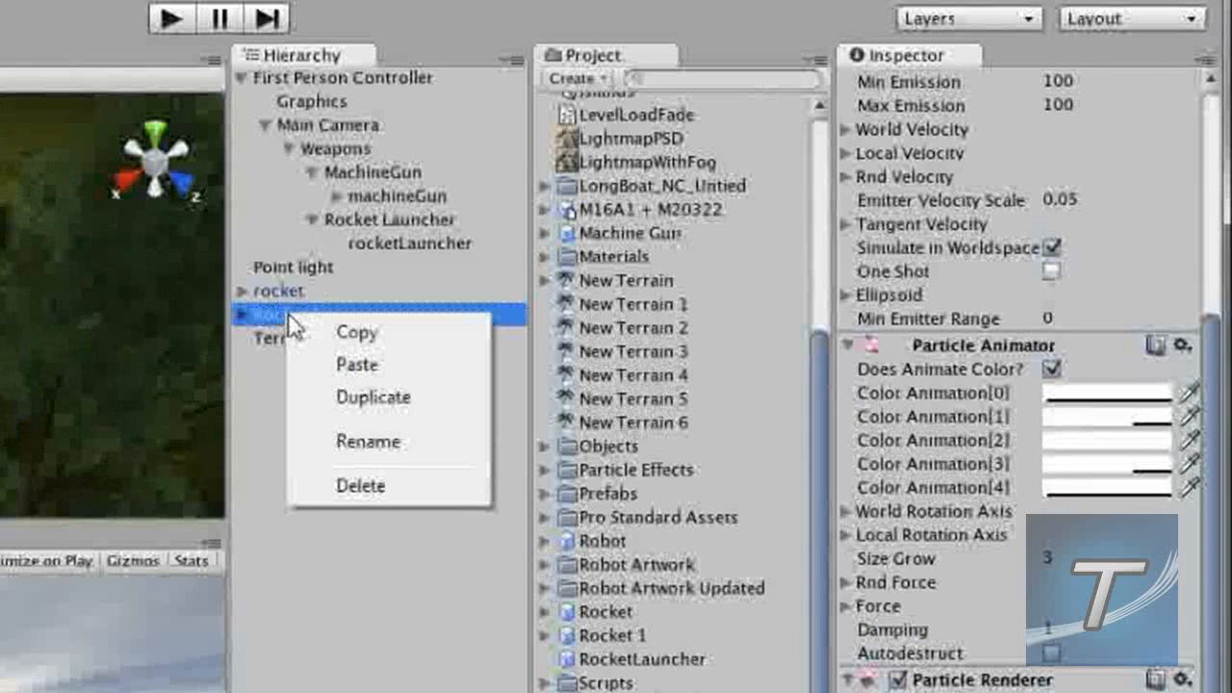
click(360, 485)
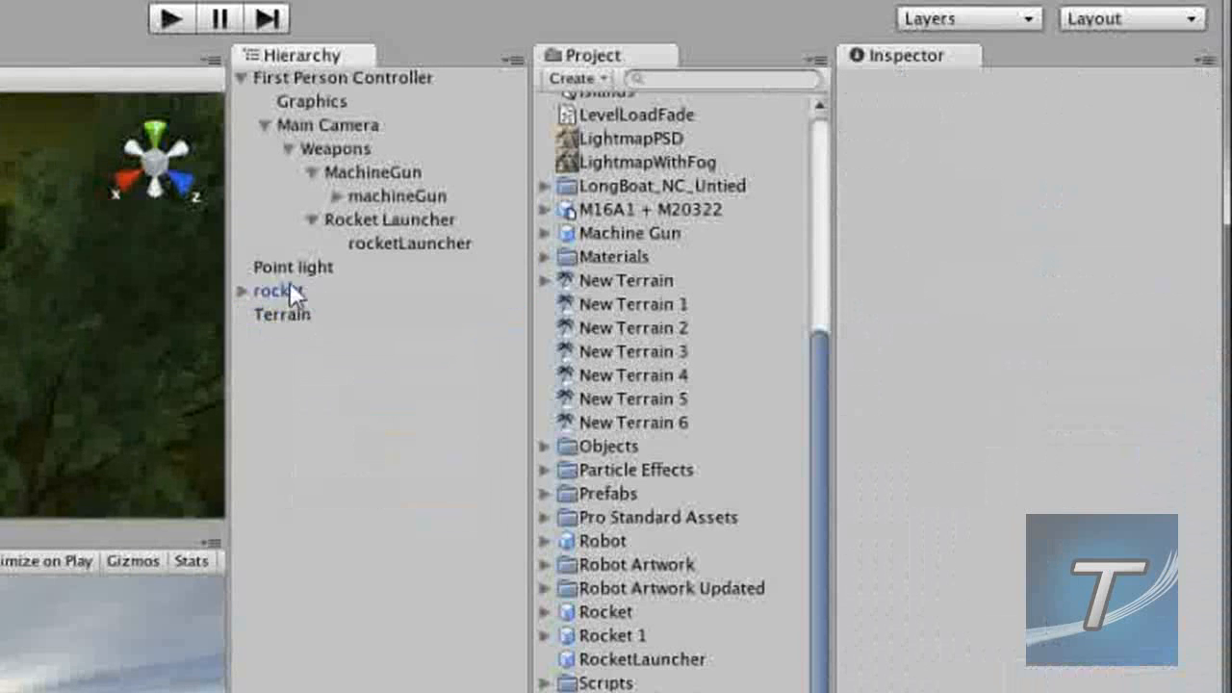
right_click(272, 291)
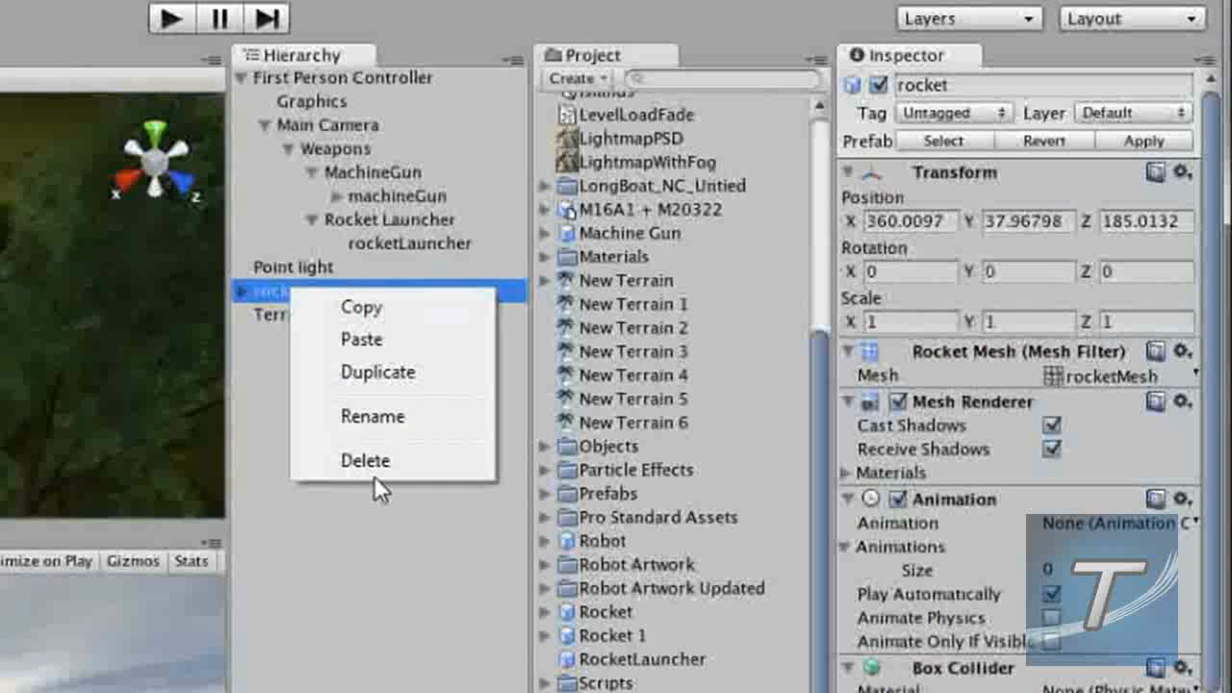
click(365, 460)
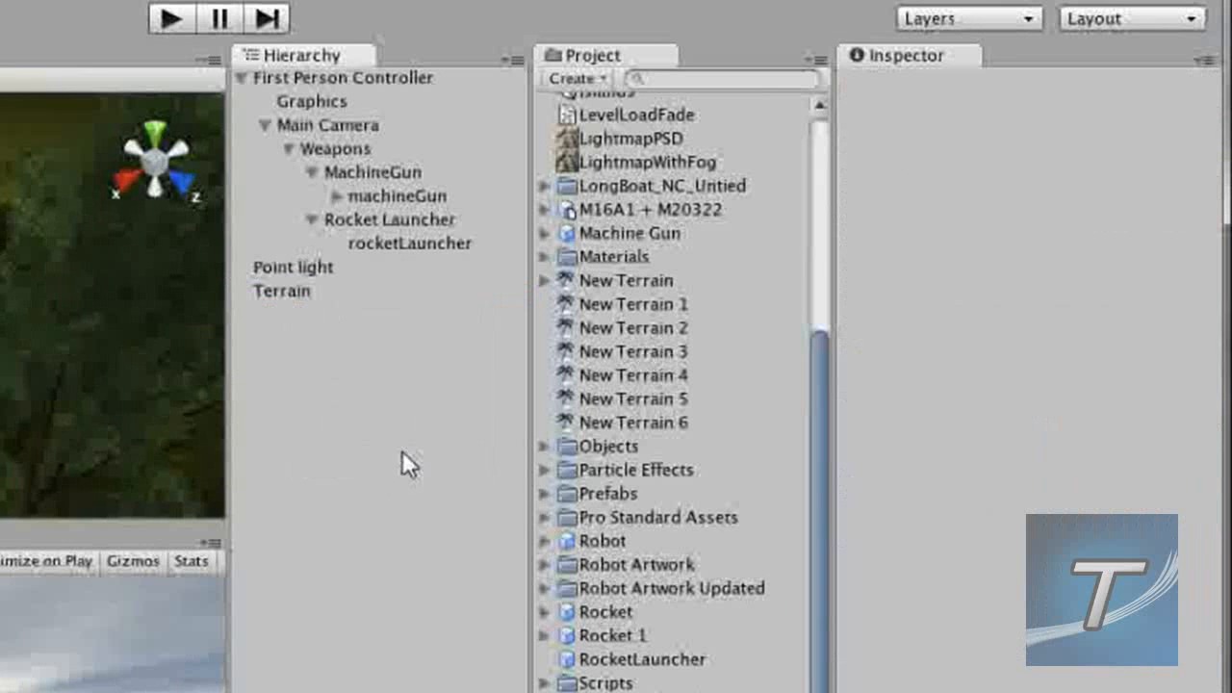
Remove the RocketLauncher script component from the rocketLauncher mesh
click(390, 220)
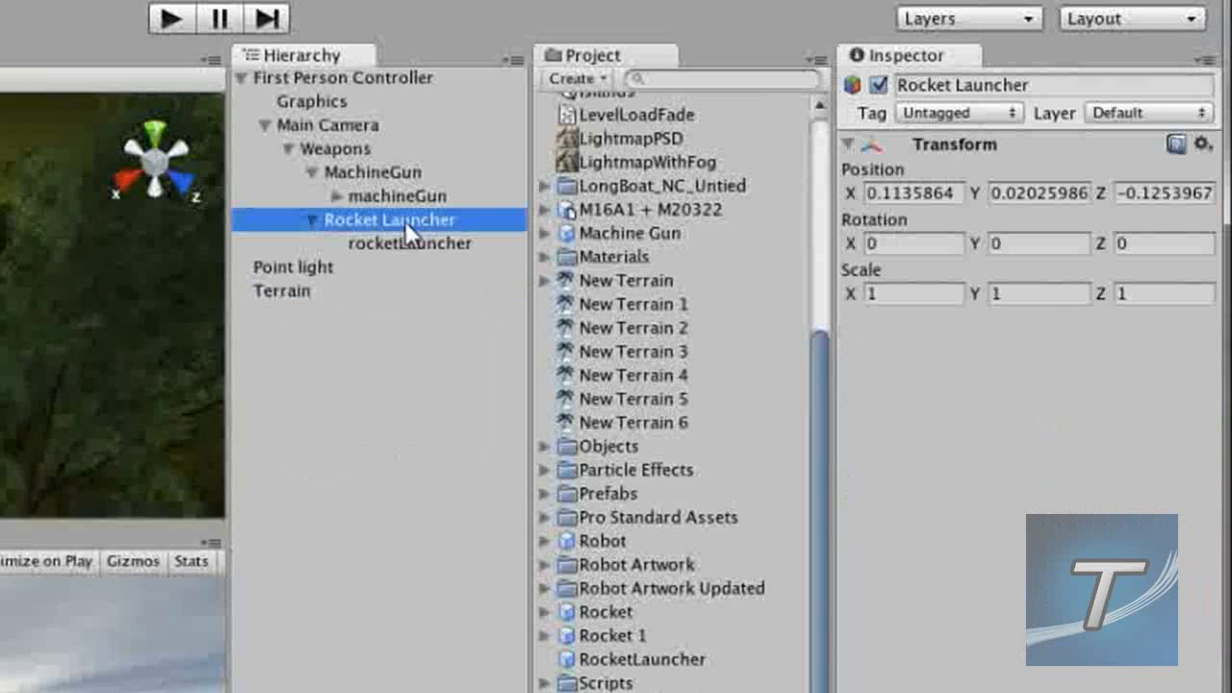
mouse_move(395, 255)
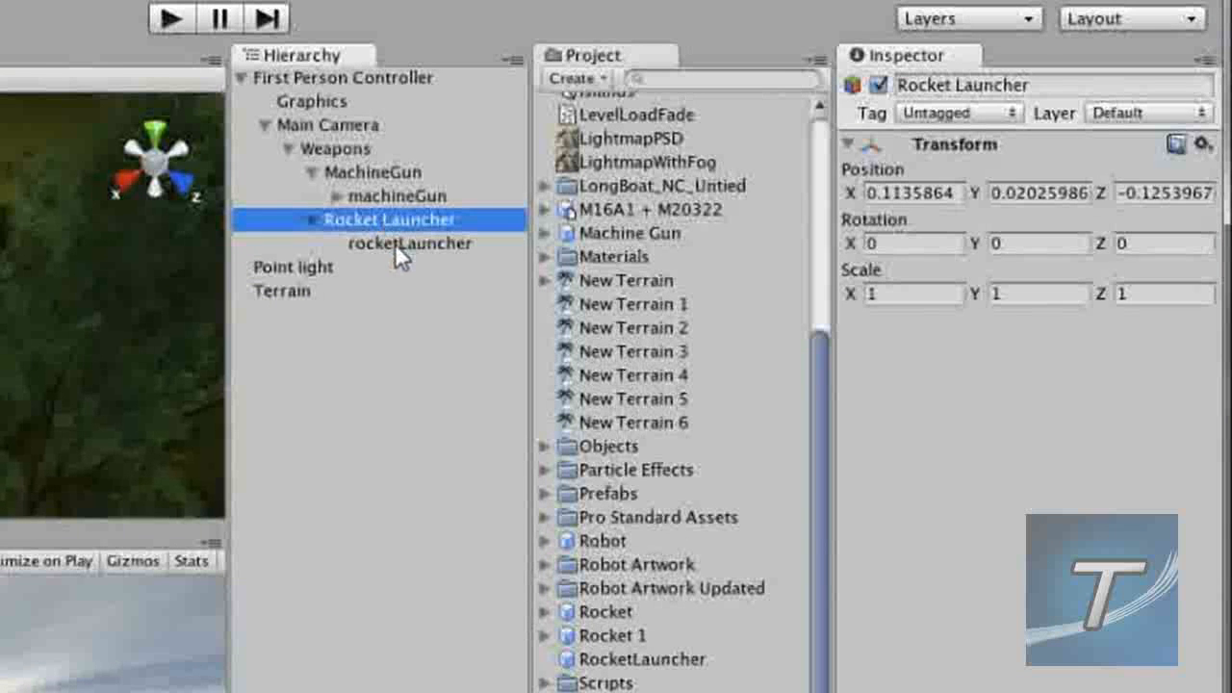
click(408, 244)
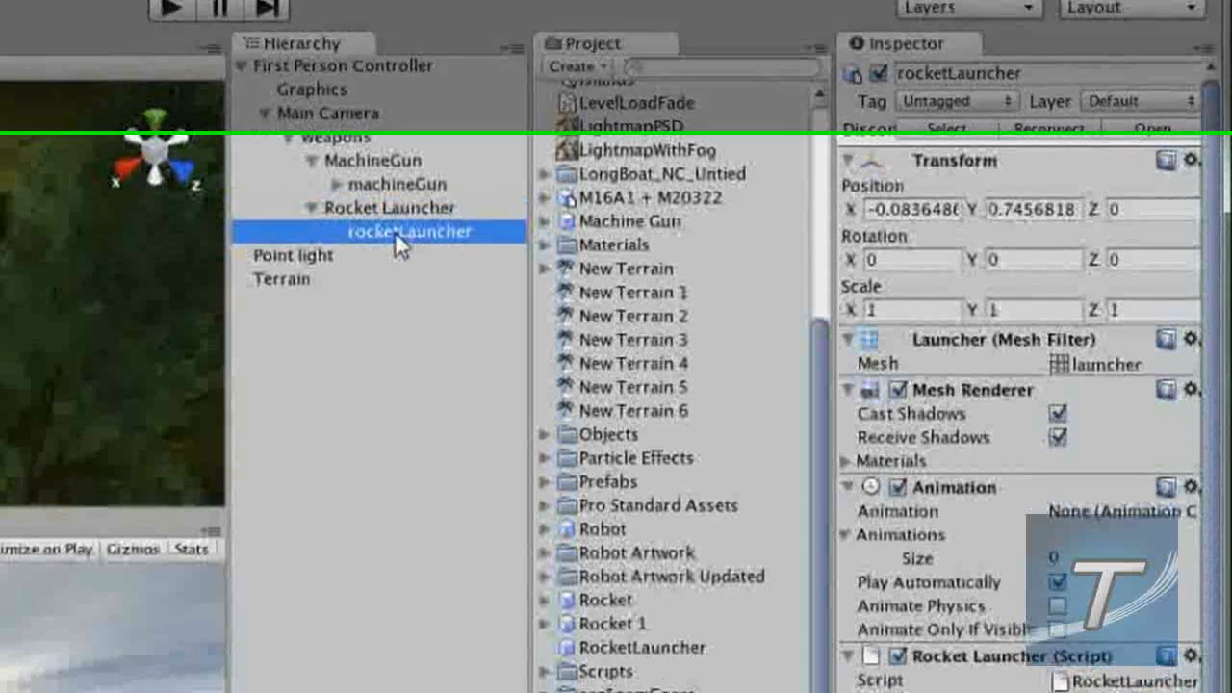
scroll(down, 3)
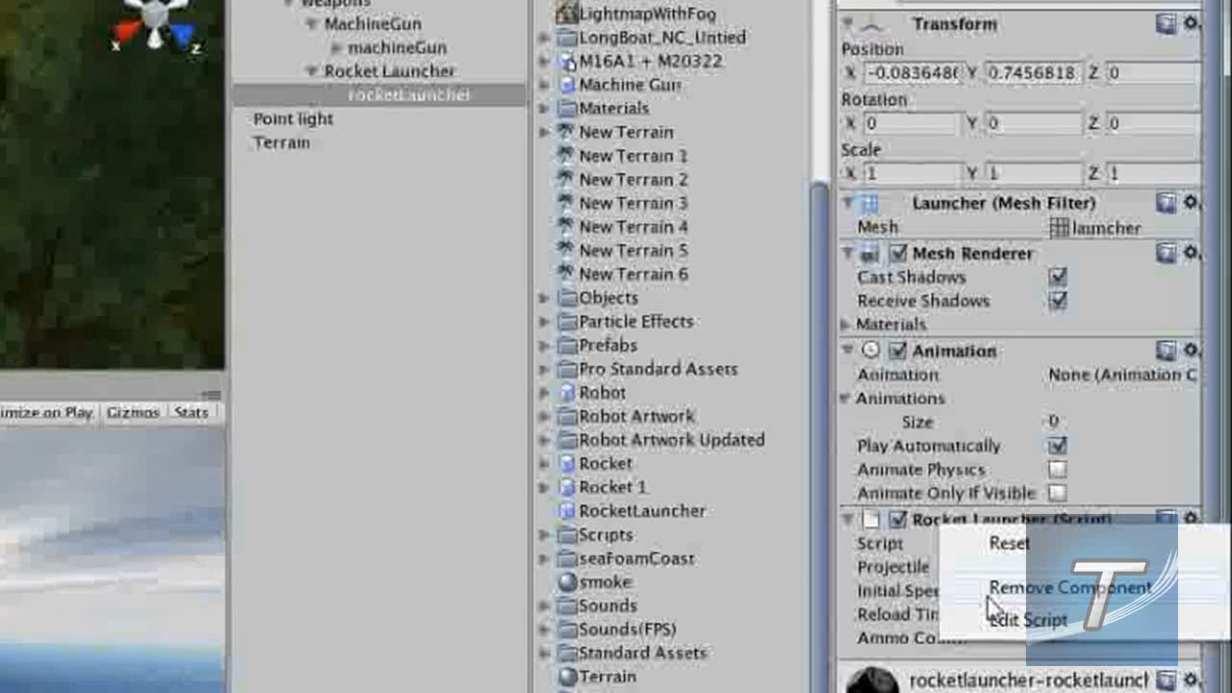
click(1070, 588)
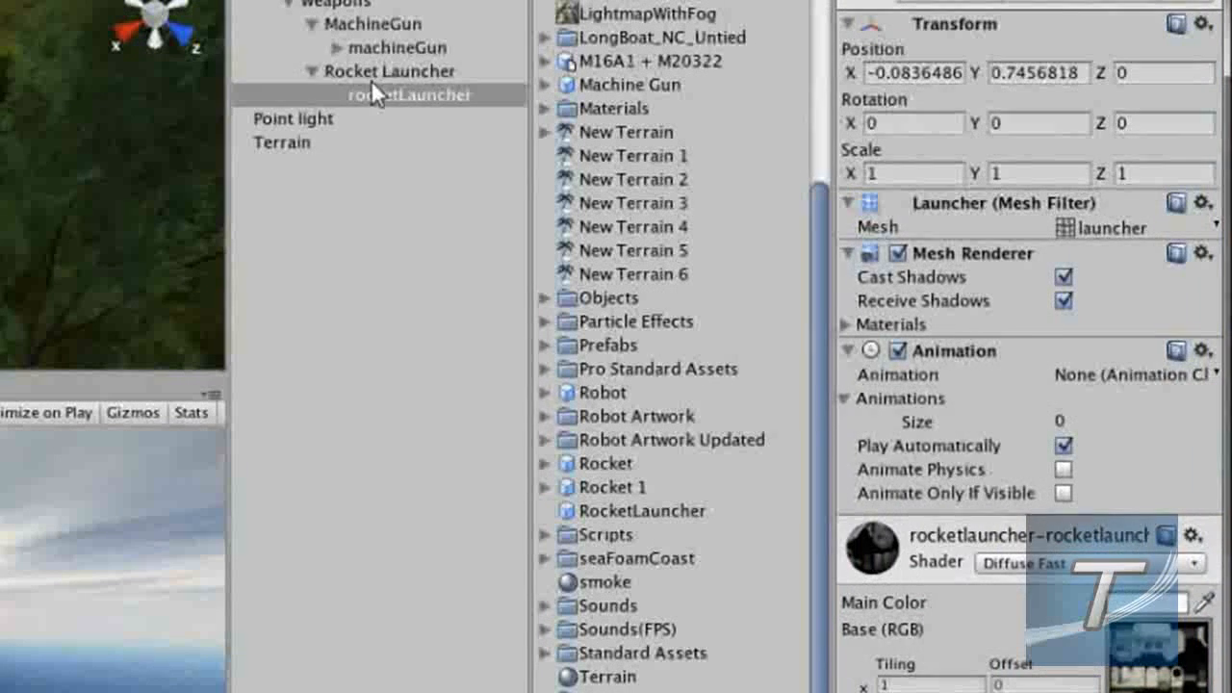
Attach the RocketLauncher script to the Rocket Launcher parent object
click(390, 71)
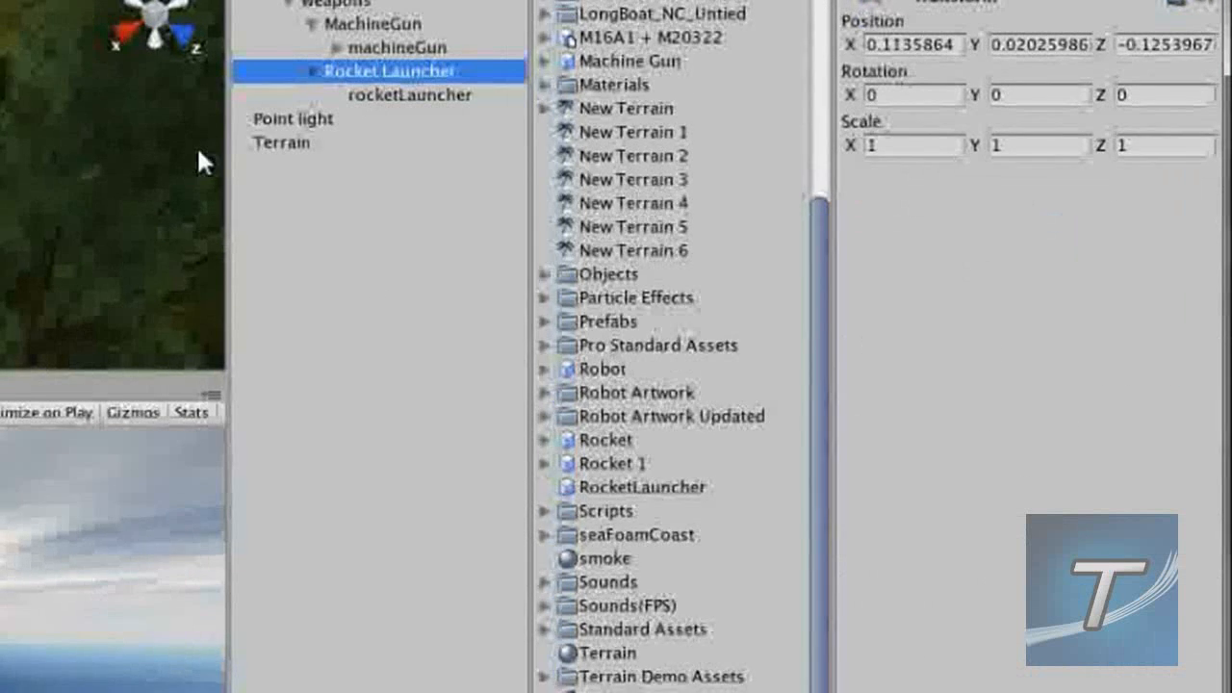
scroll(down, 3)
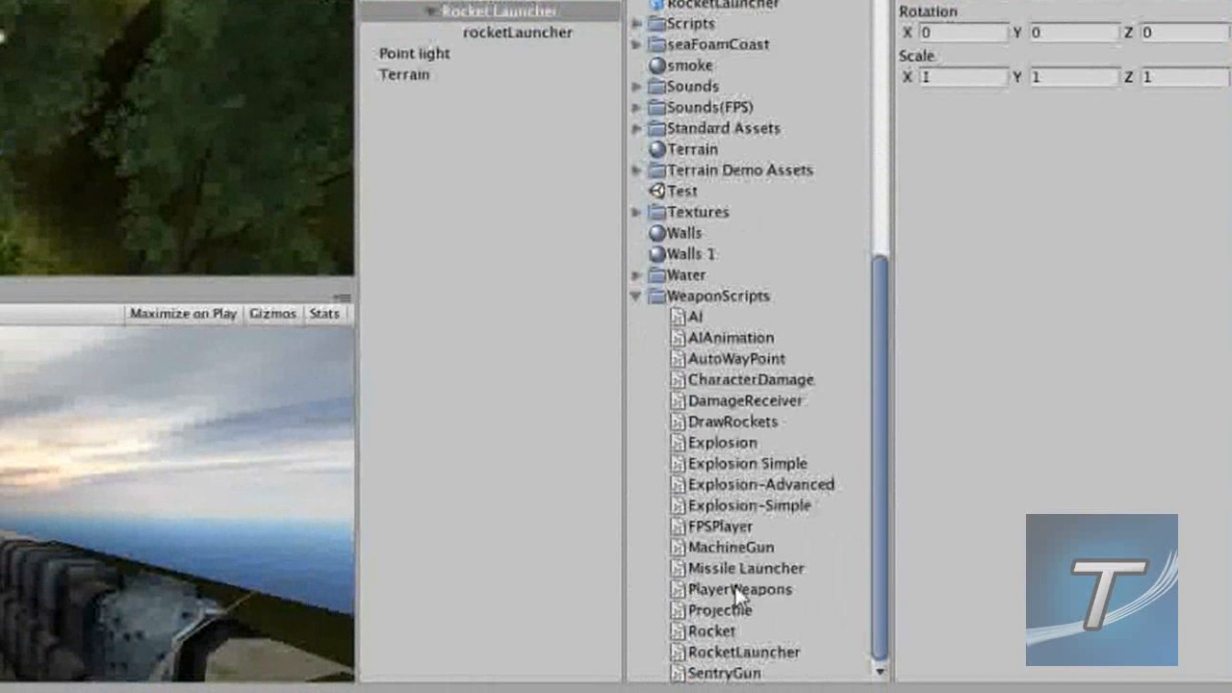
click(746, 651)
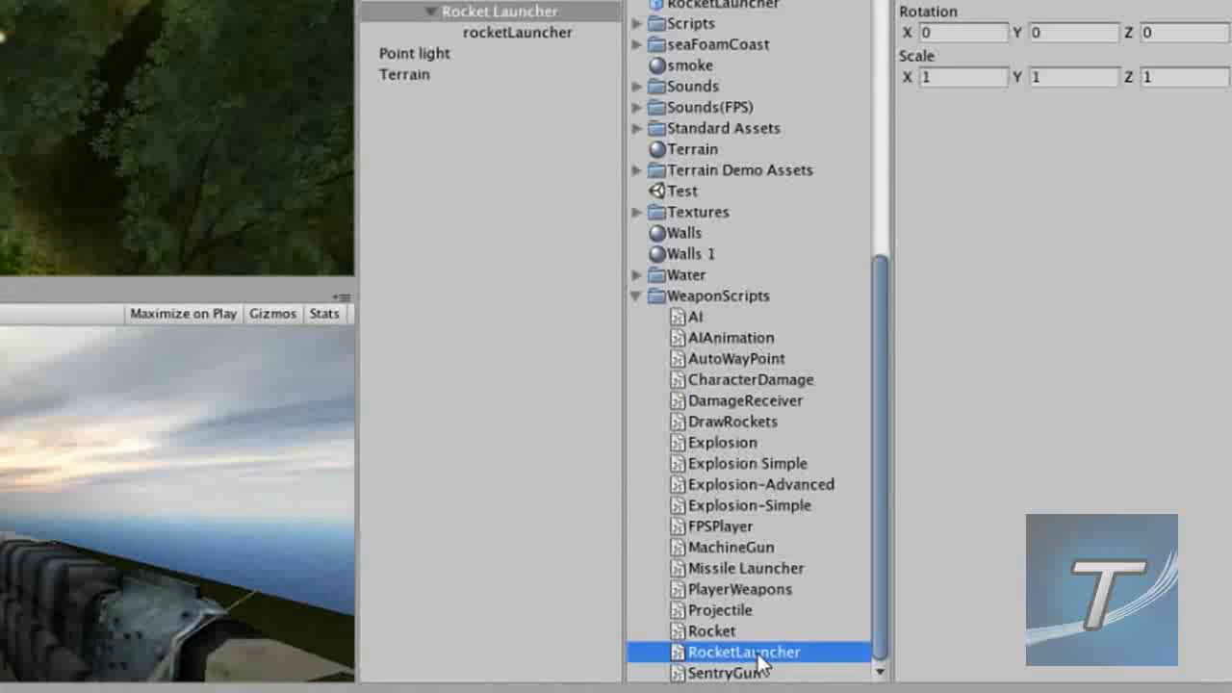
click(744, 652)
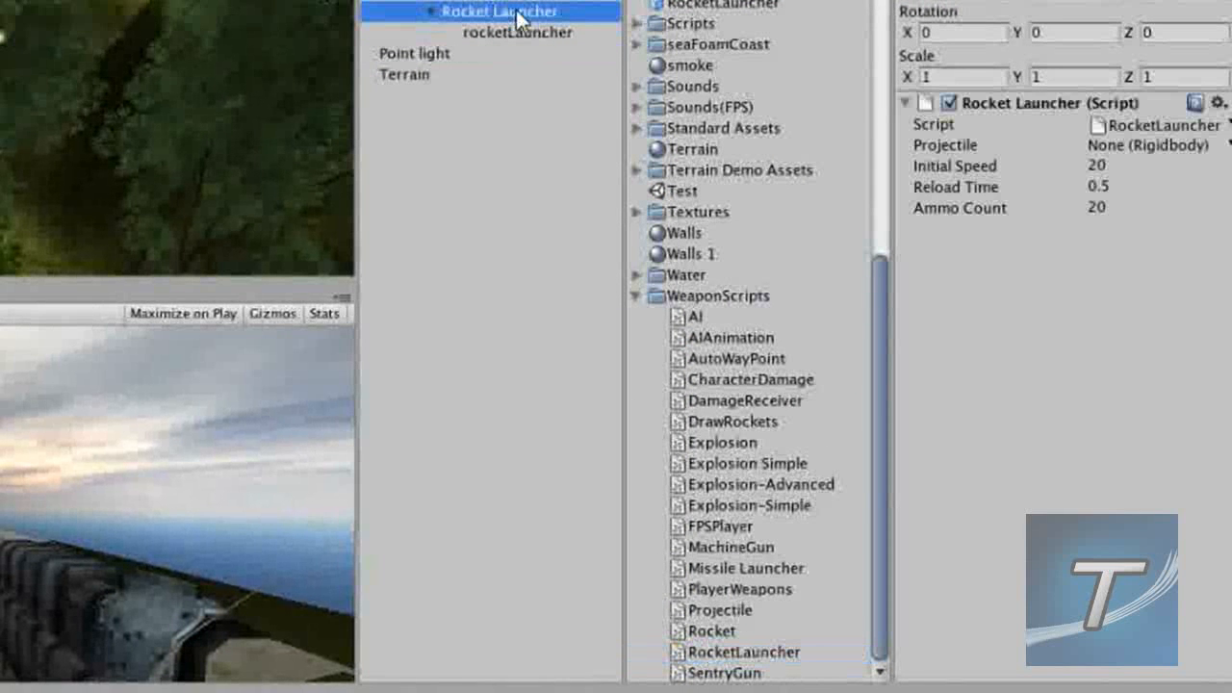
mouse_move(640, 304)
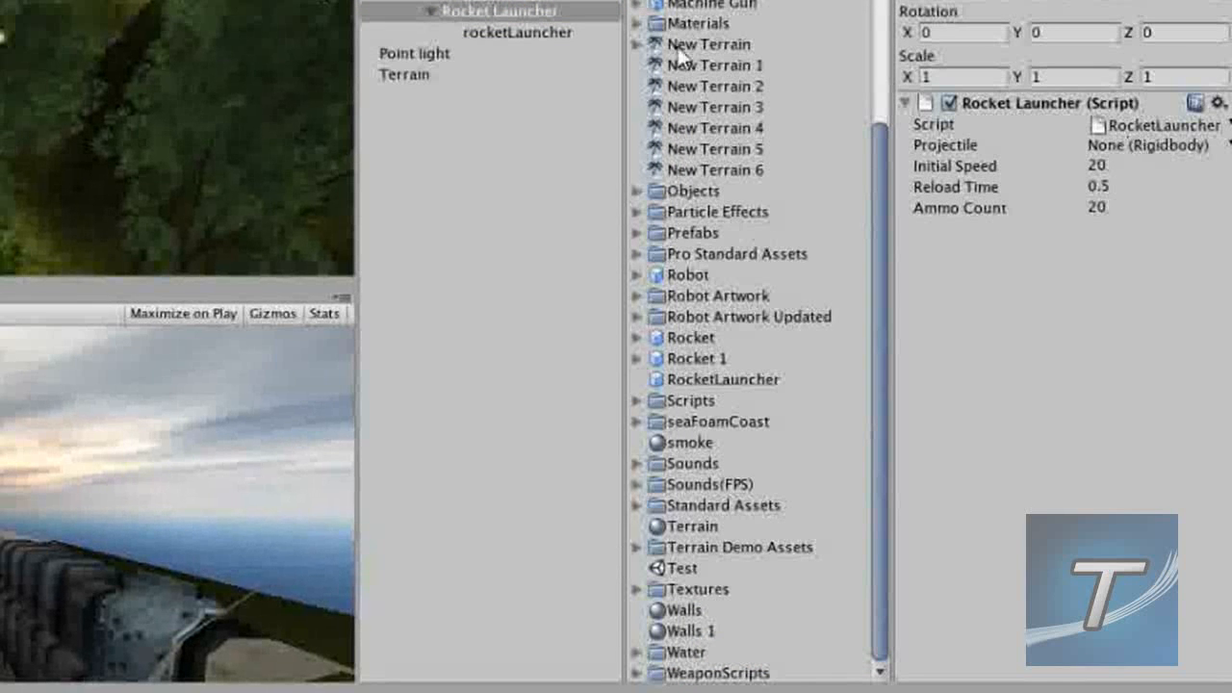
Set the Rocket 1 prefab as the Rocket Launcher script's Projectile
click(695, 358)
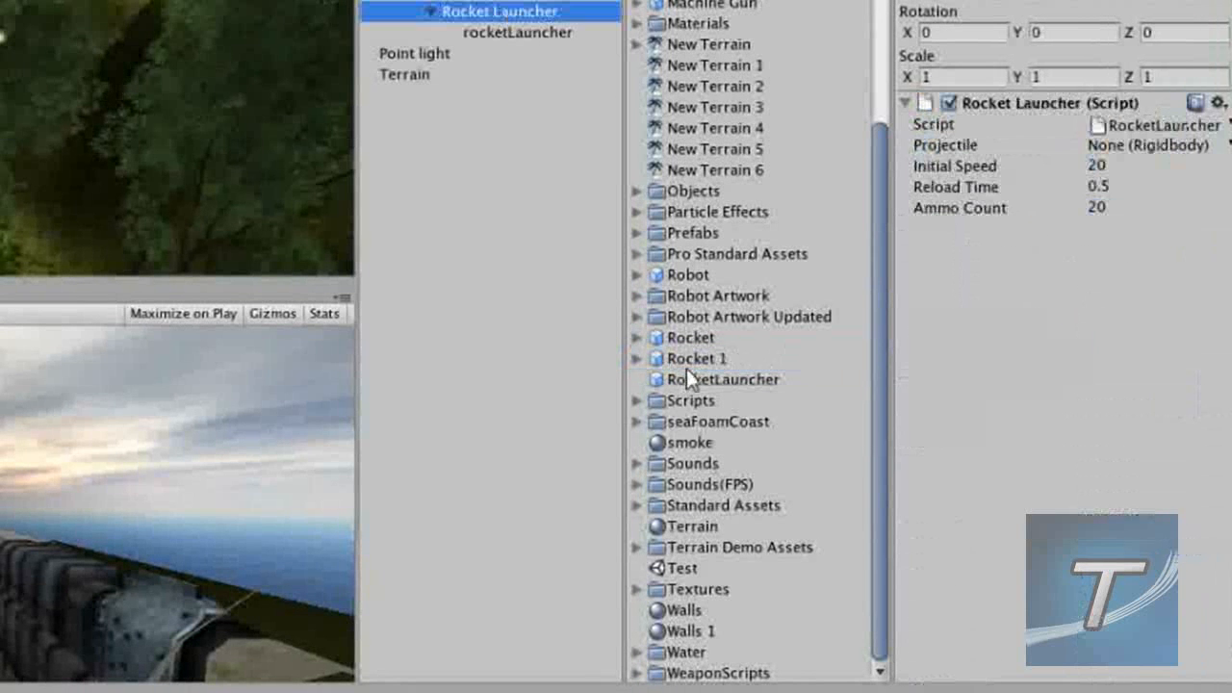
click(1151, 145)
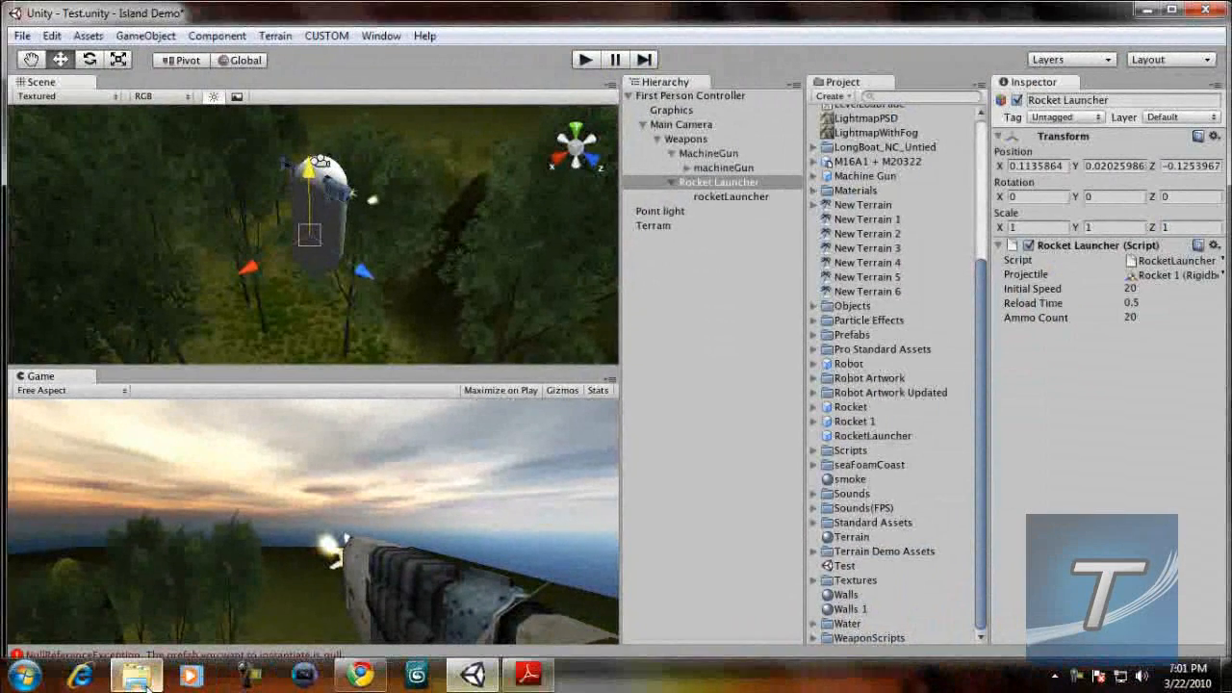
mouse_move(674, 473)
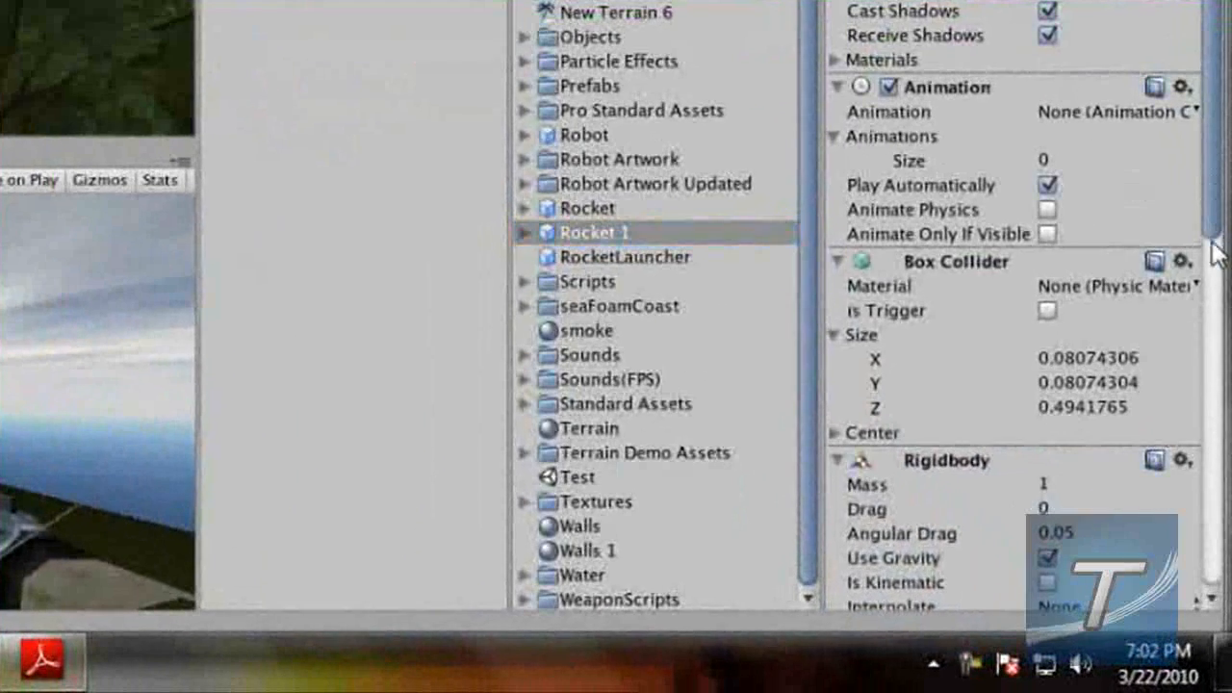
Locate the Small explosion particle prefab and assign it to Rocket 1's Explosion field
scroll(down, 3)
text(SMALL EXPLOSION)
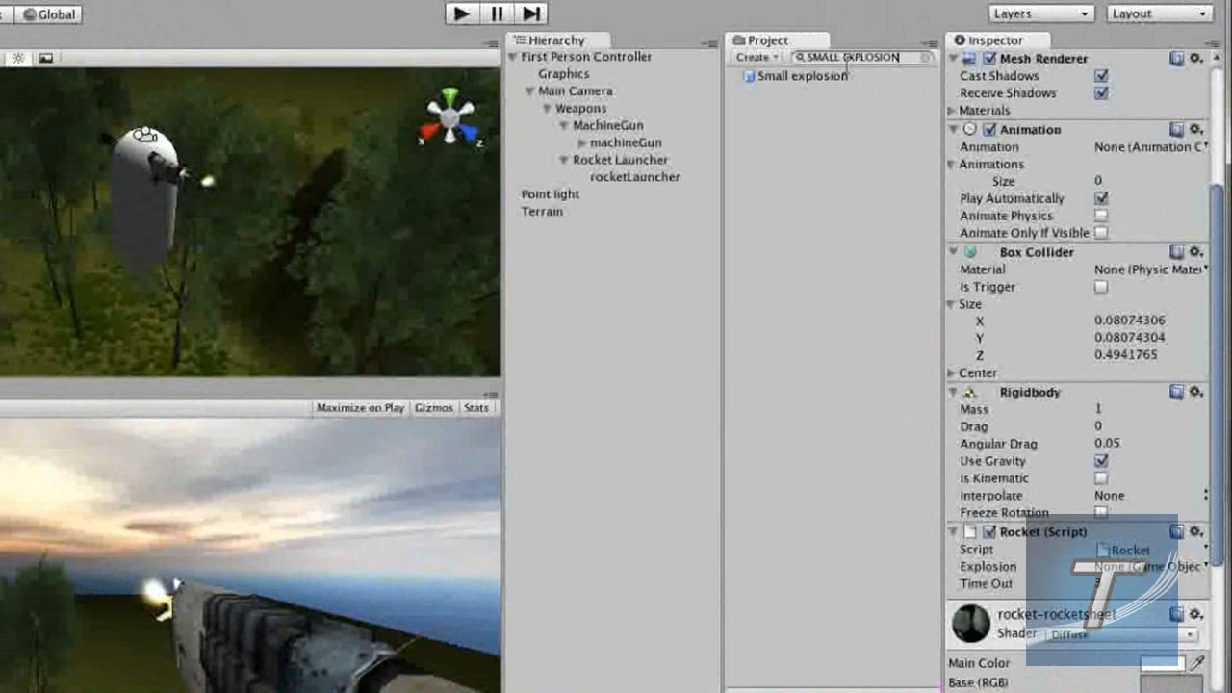
click(802, 76)
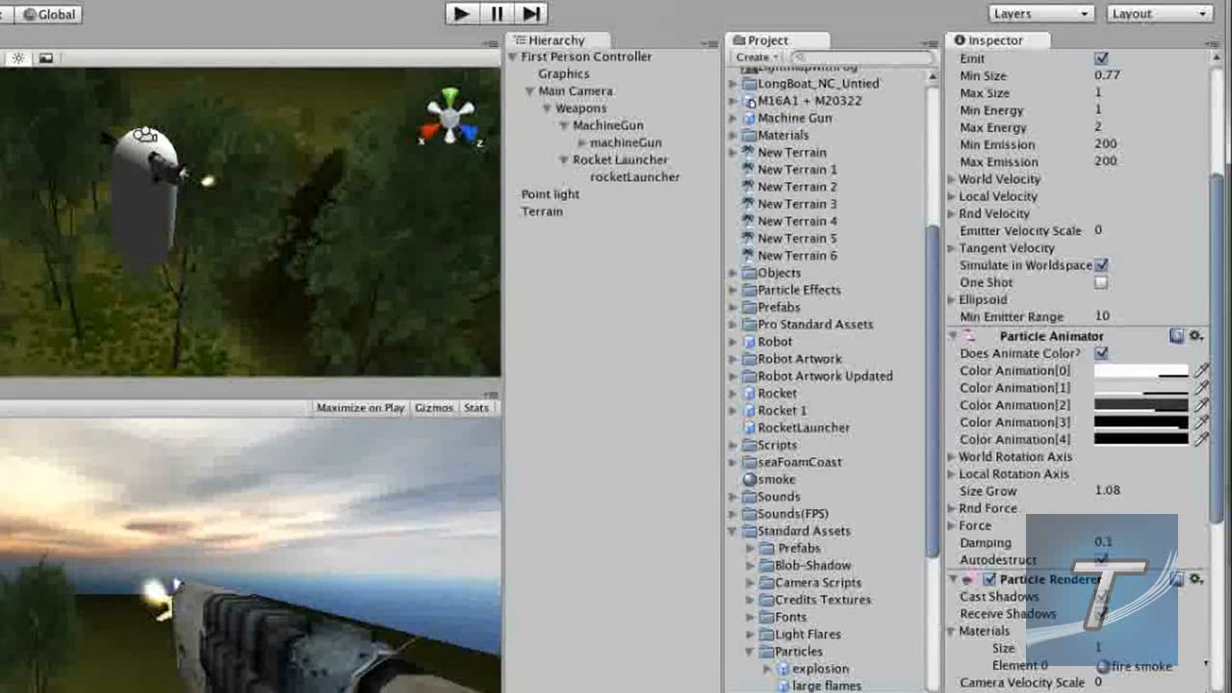
click(780, 334)
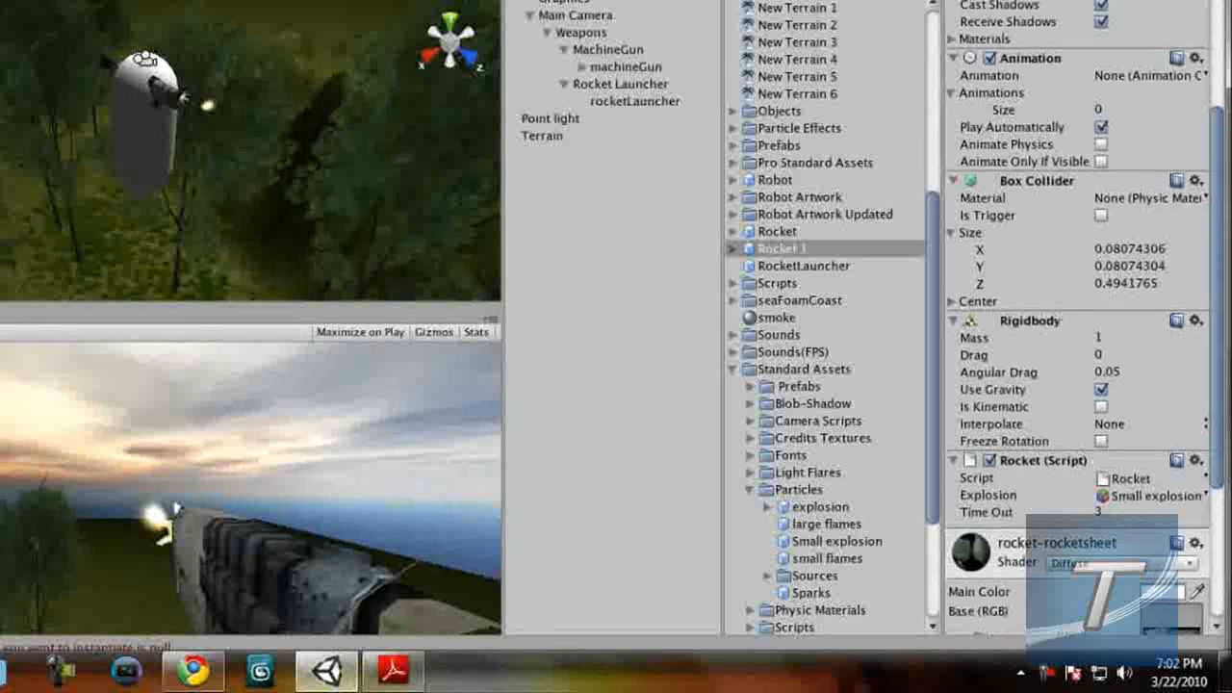
scroll(down, 3)
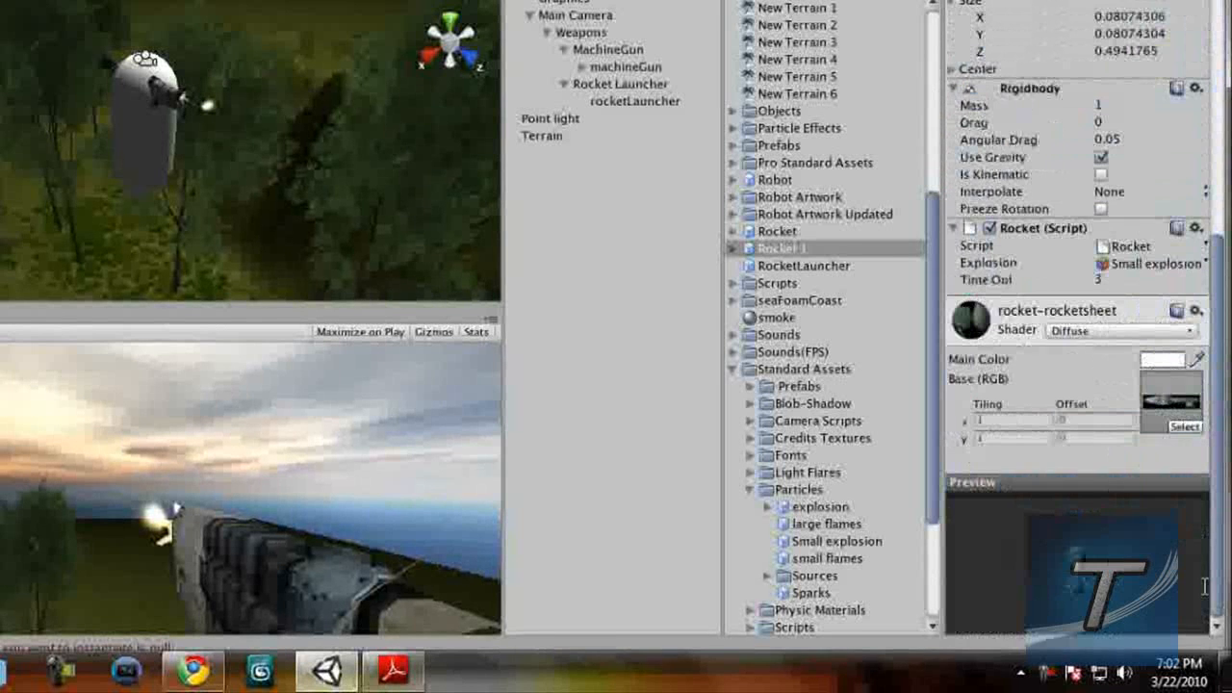
scroll(up, 3)
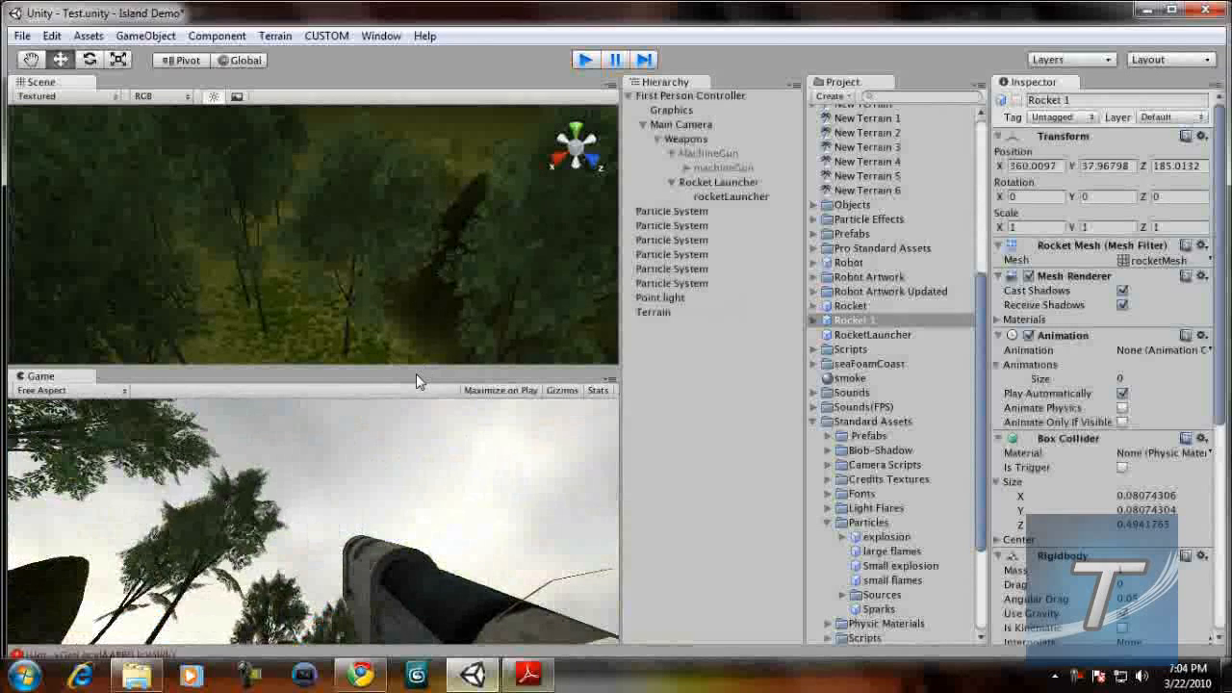
click(585, 59)
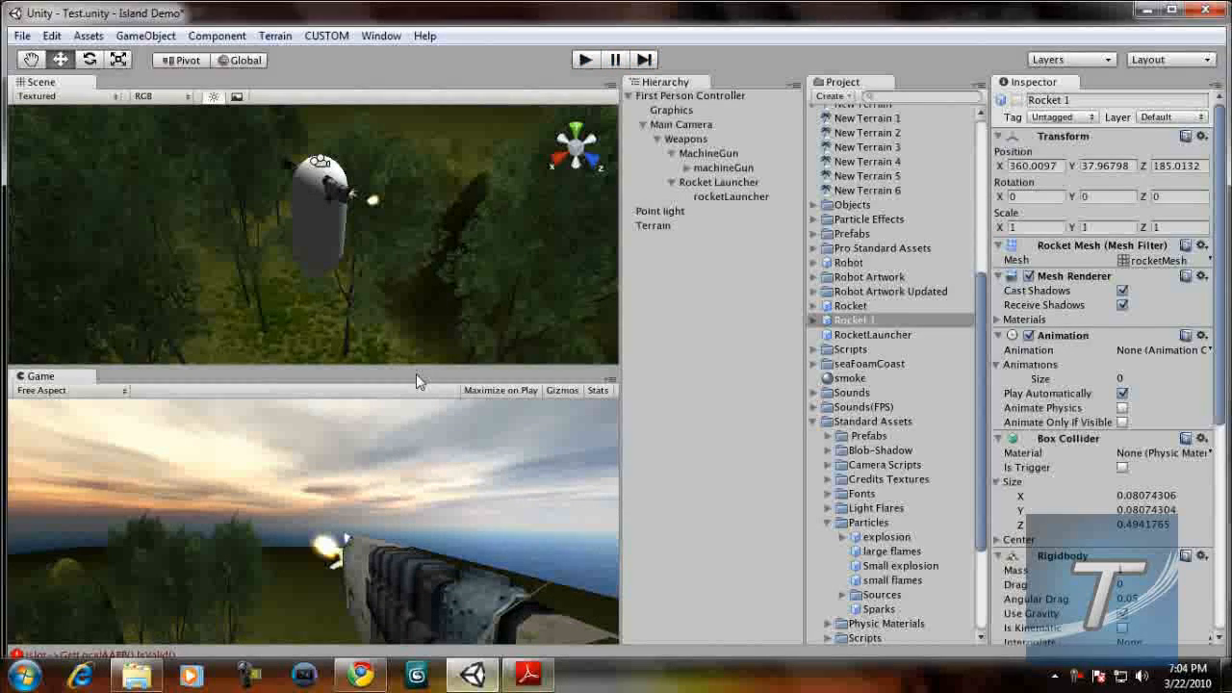